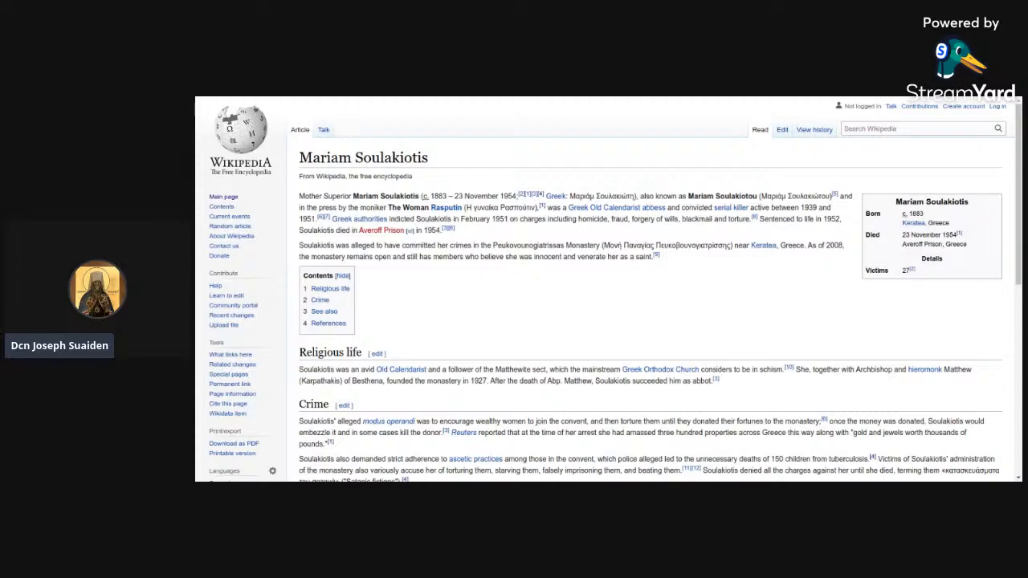
Scroll the translated Keratea Monastery article to the witness testimony paragraphs.
{"action": "scroll", "scroll_direction": "down", "scroll_amount": 3}
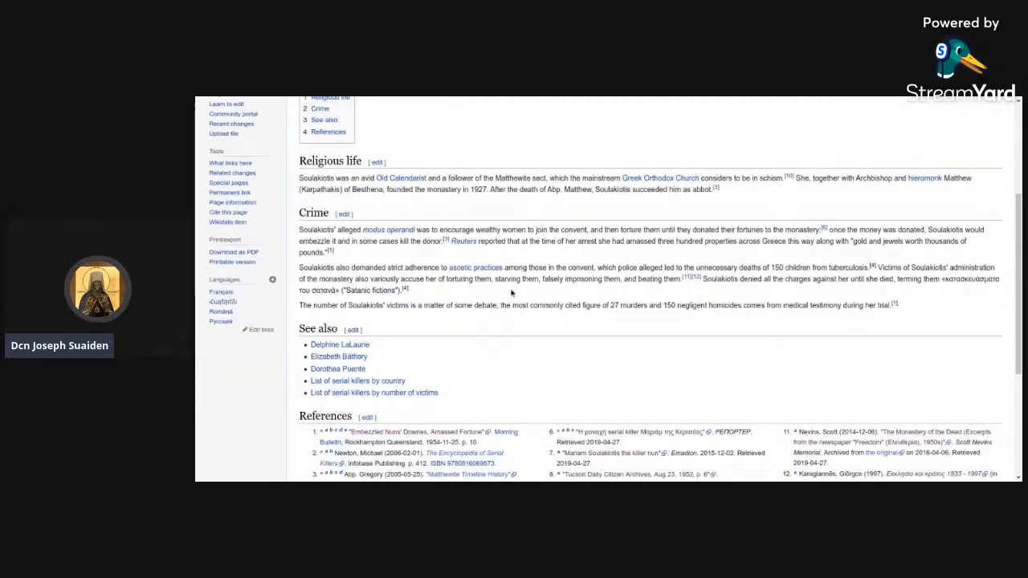
{"action": "scroll", "scroll_direction": "down", "scroll_amount": 3}
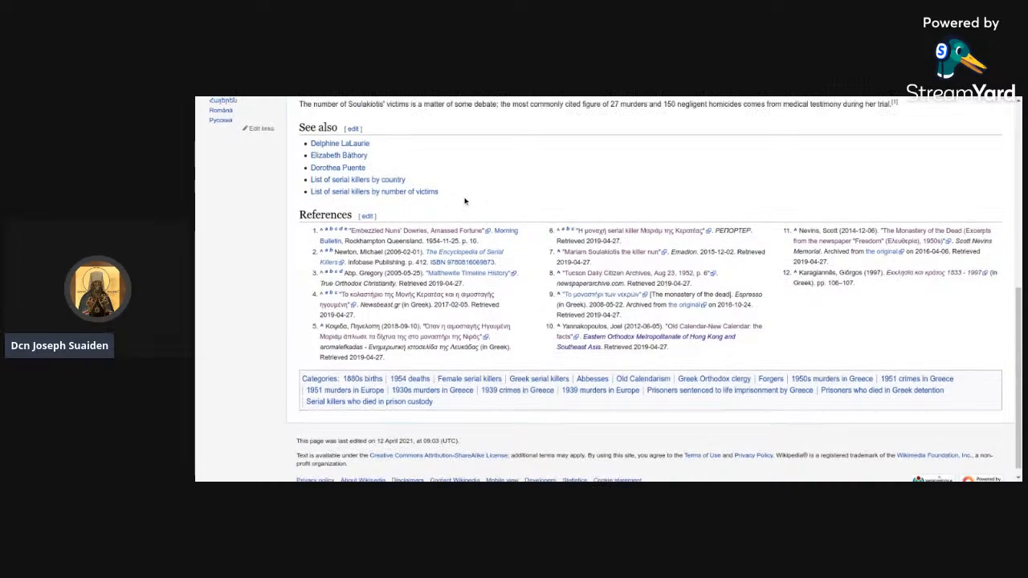
{"action": "scroll", "scroll_direction": "up", "scroll_amount": 3}
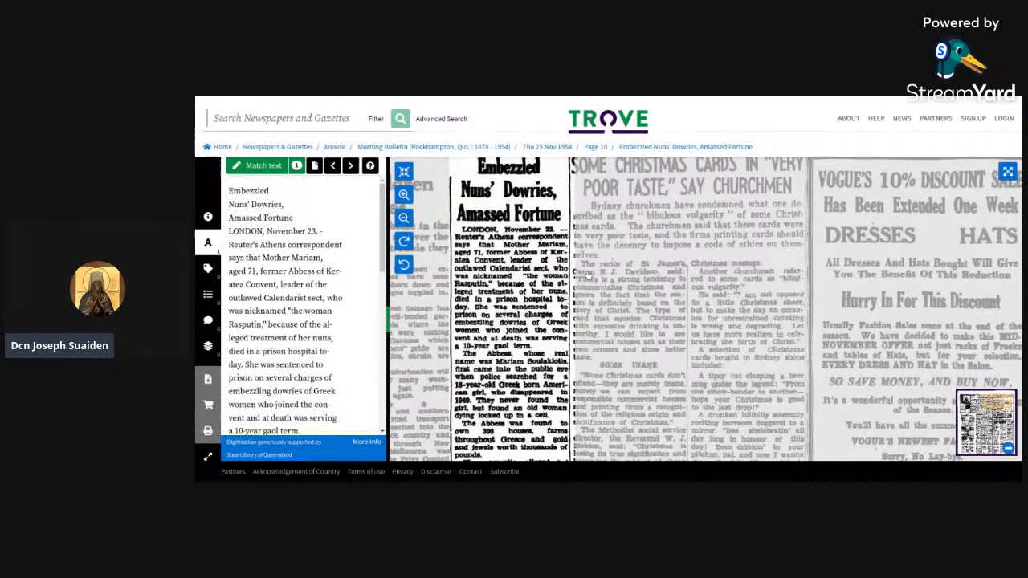
{"action": "mouse_move", "coordinate": [425, 213]}
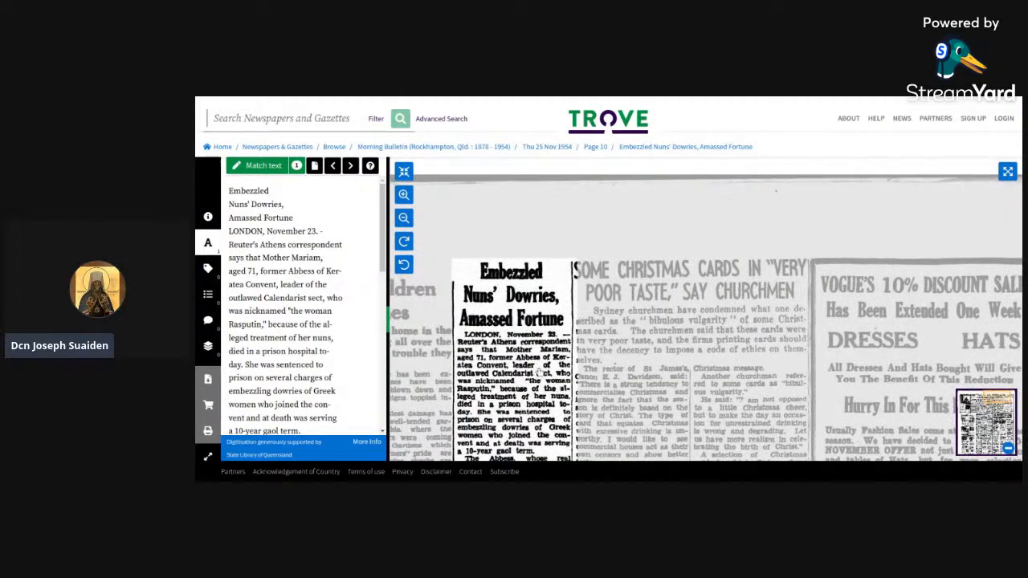
{"action": "scroll", "scroll_direction": "down", "scroll_amount": 3}
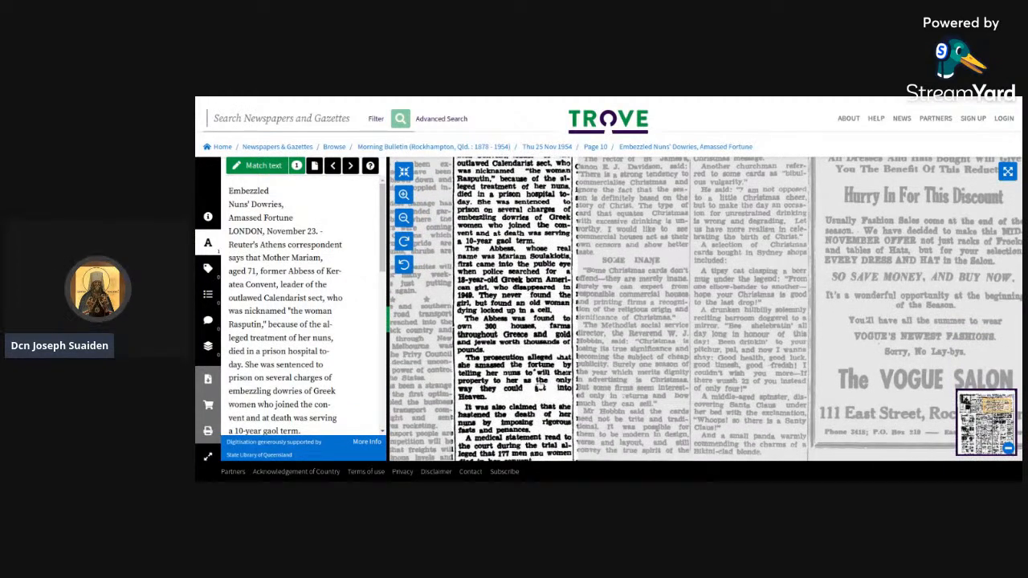
{"action": "scroll", "scroll_direction": "down", "scroll_amount": 3}
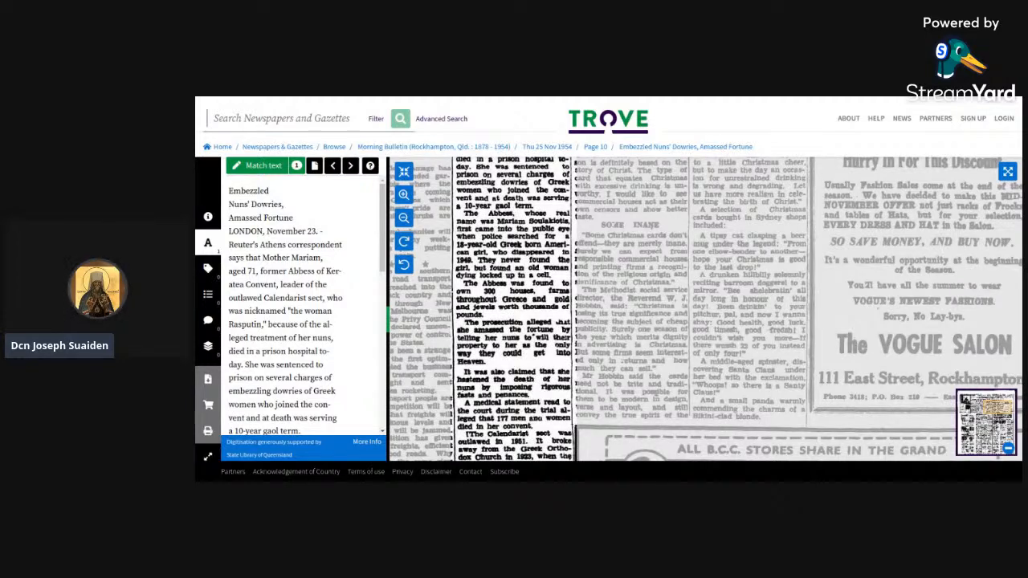
{"action": "scroll", "scroll_direction": "down", "scroll_amount": 3}
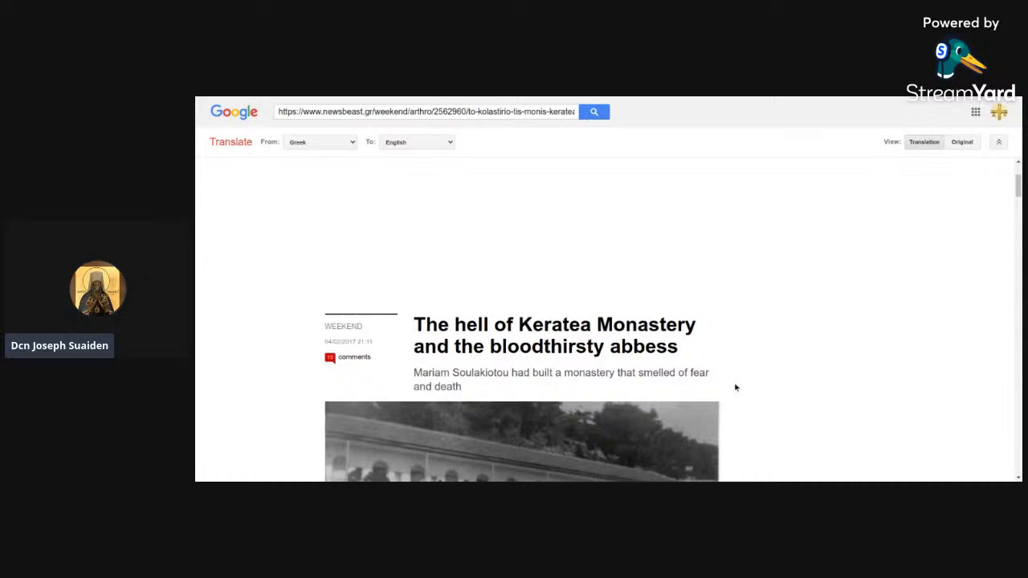
Scroll on to the passage about the abbess spreading word of Bishop Matthew Karpathakis's fragrant corpse.
{"action": "scroll", "scroll_direction": "down", "scroll_amount": 3}
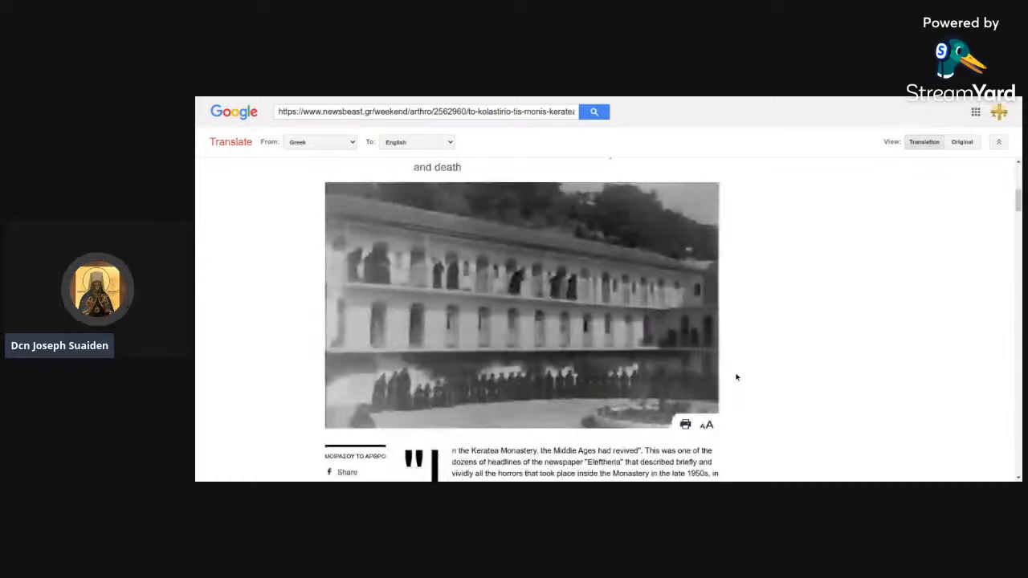
{"action": "scroll", "scroll_direction": "down", "scroll_amount": 3}
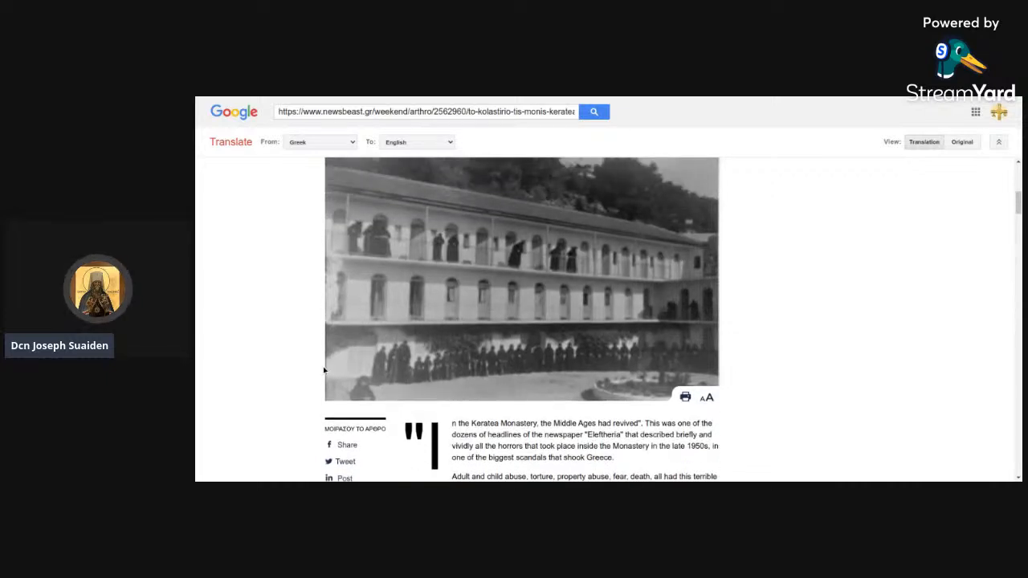
{"action": "scroll", "scroll_direction": "down", "scroll_amount": 3}
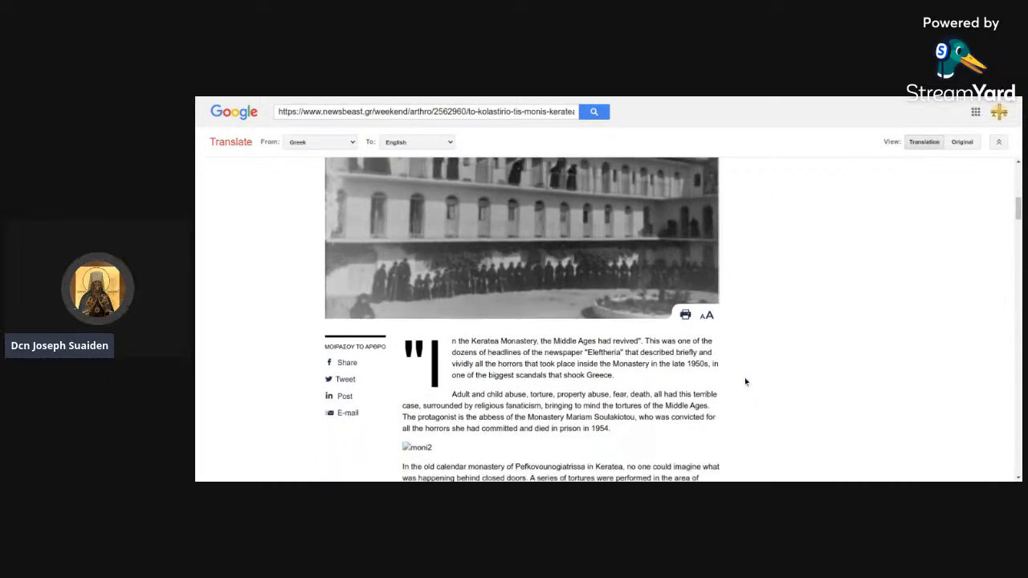
{"action": "scroll", "scroll_direction": "down", "scroll_amount": 3}
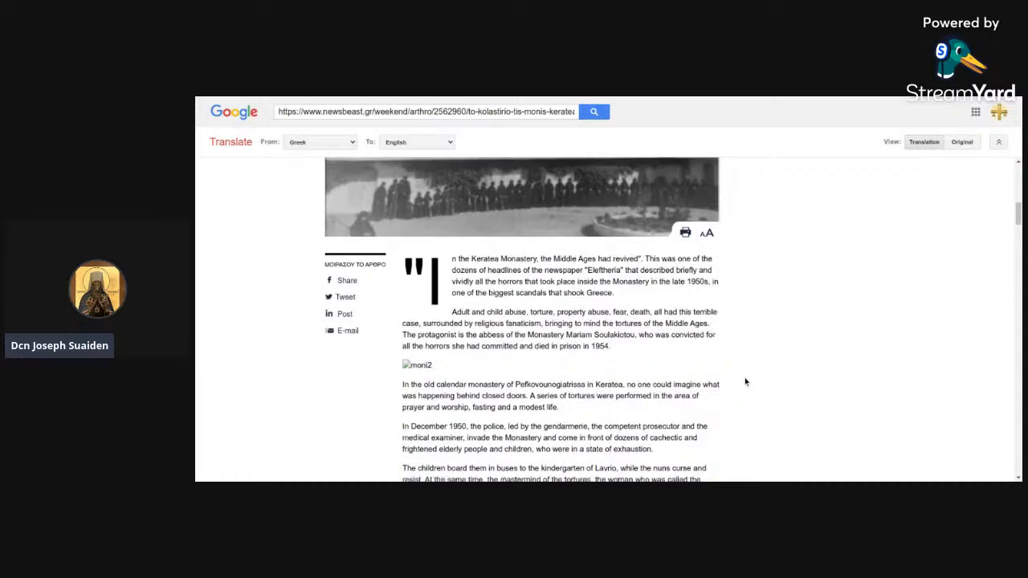
{"action": "scroll", "scroll_direction": "down", "scroll_amount": 3}
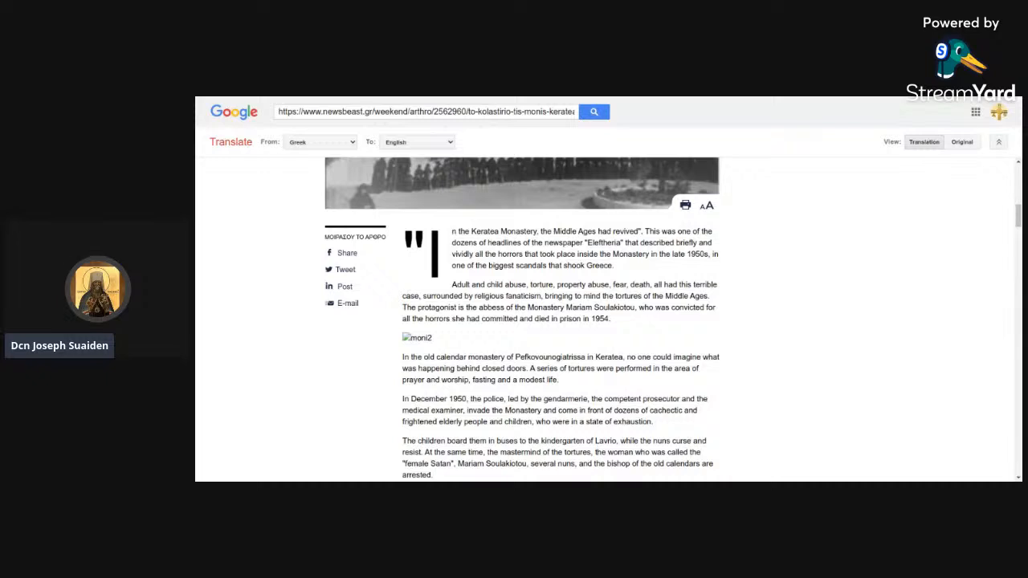
{"action": "scroll", "scroll_direction": "down", "scroll_amount": 3}
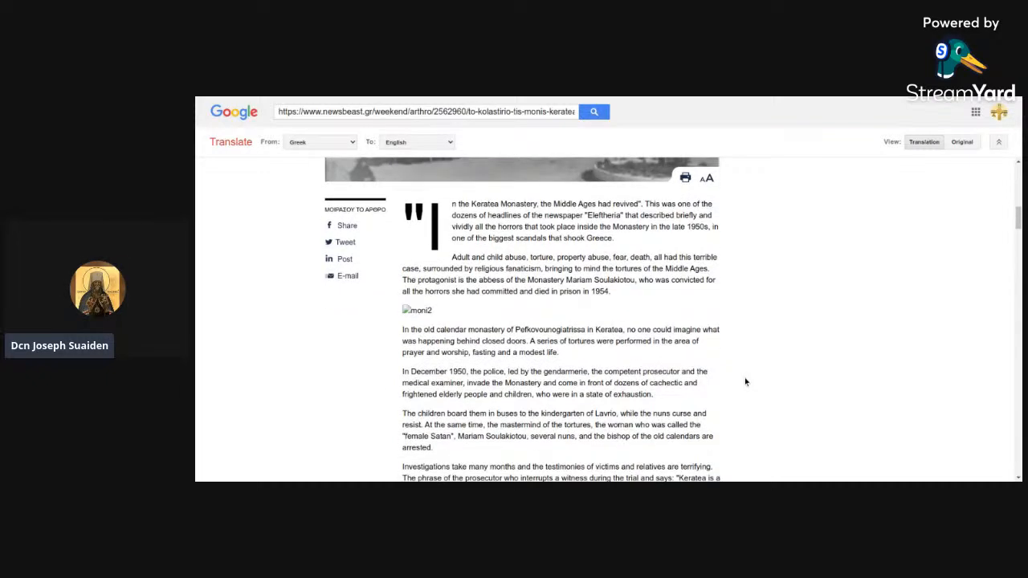
{"action": "scroll", "scroll_direction": "down", "scroll_amount": 3}
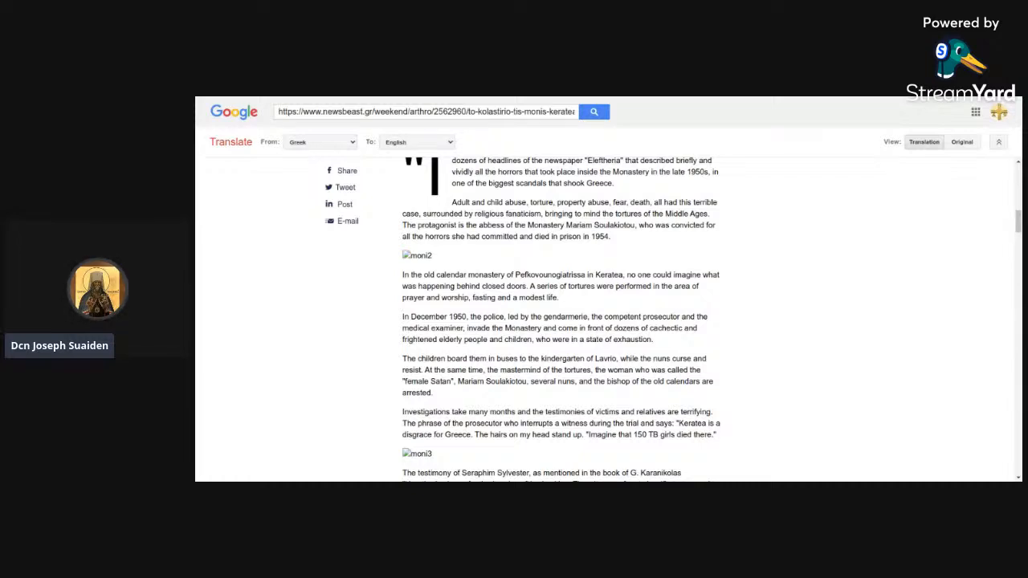
{"action": "scroll", "scroll_direction": "down", "scroll_amount": 3}
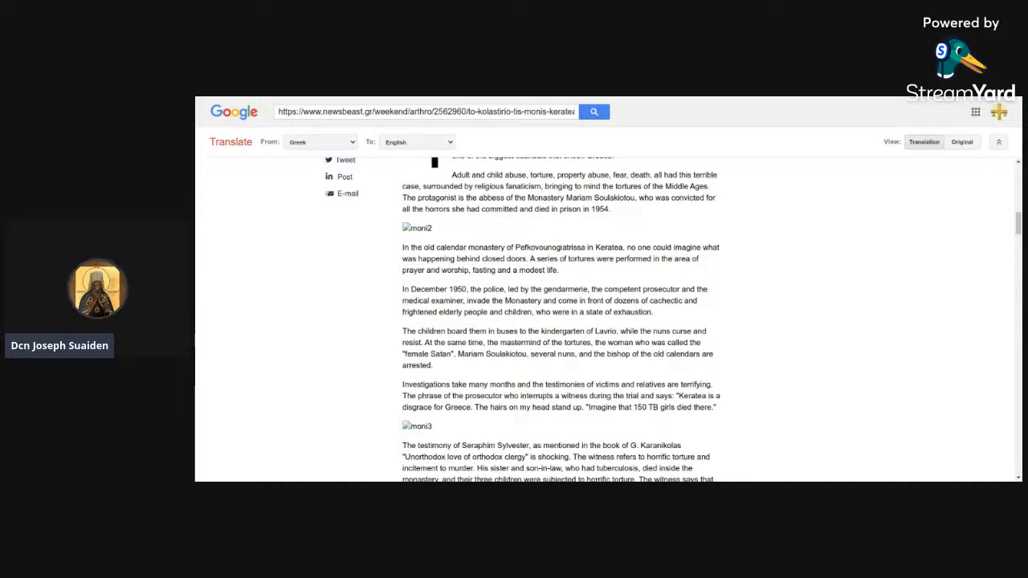
Scroll further into the abbess's proselytizing and torture accounts.
{"action": "scroll", "scroll_direction": "down", "scroll_amount": 3}
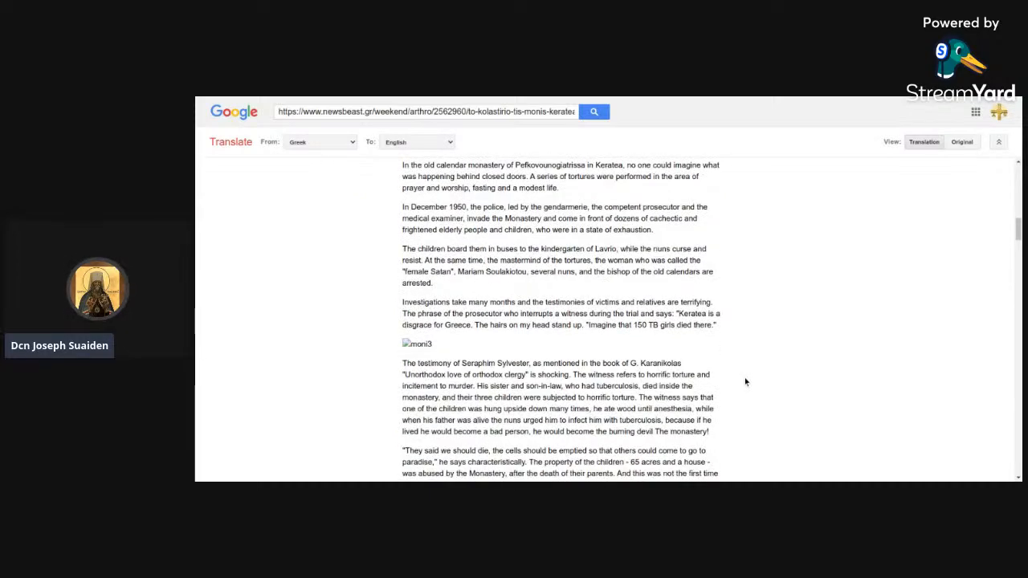
{"action": "scroll", "scroll_direction": "down", "scroll_amount": 3}
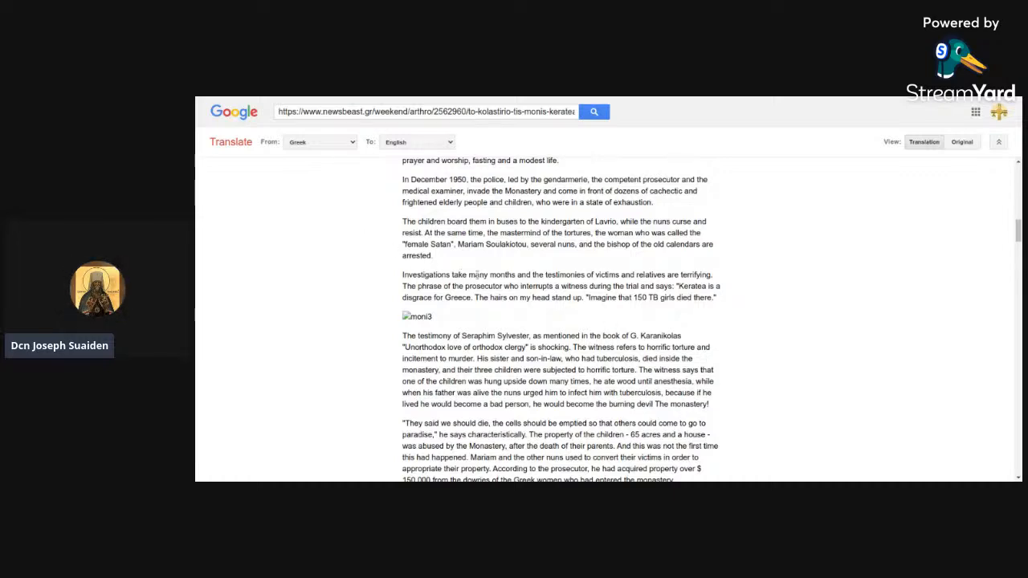
{"action": "mouse_move", "coordinate": [728, 347]}
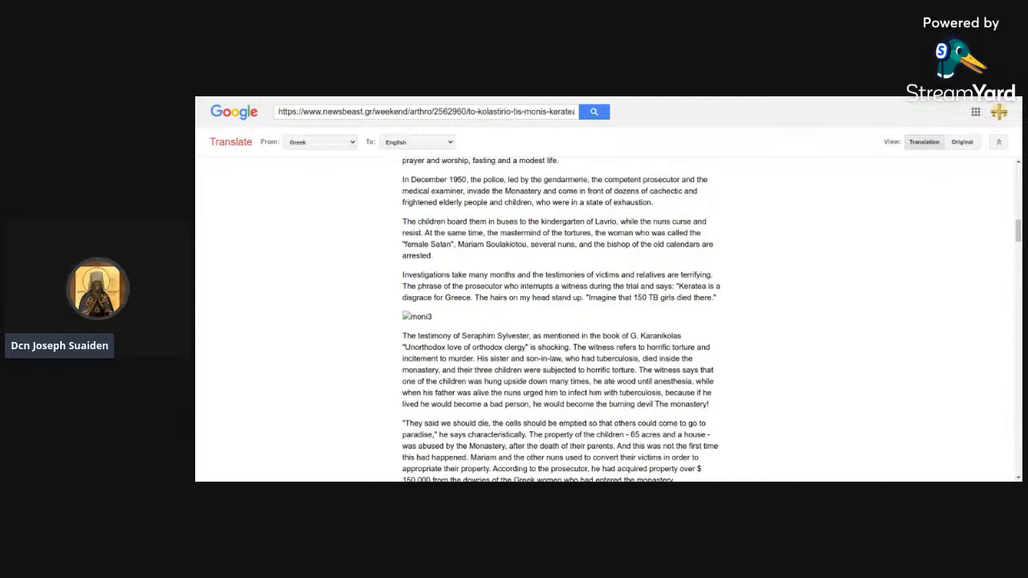
{"action": "scroll", "scroll_direction": "down", "scroll_amount": 3}
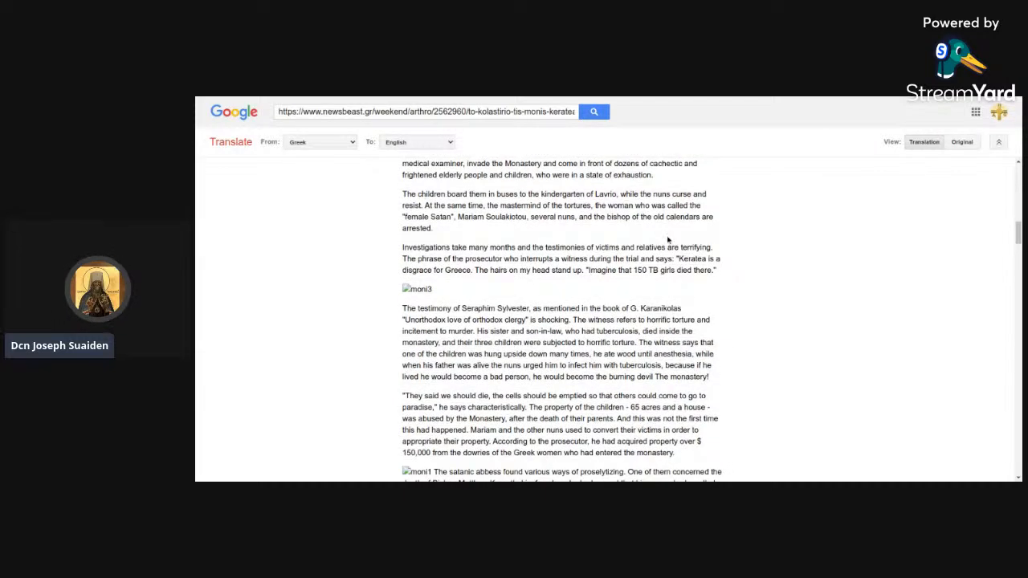
{"action": "scroll", "scroll_direction": "down", "scroll_amount": 3}
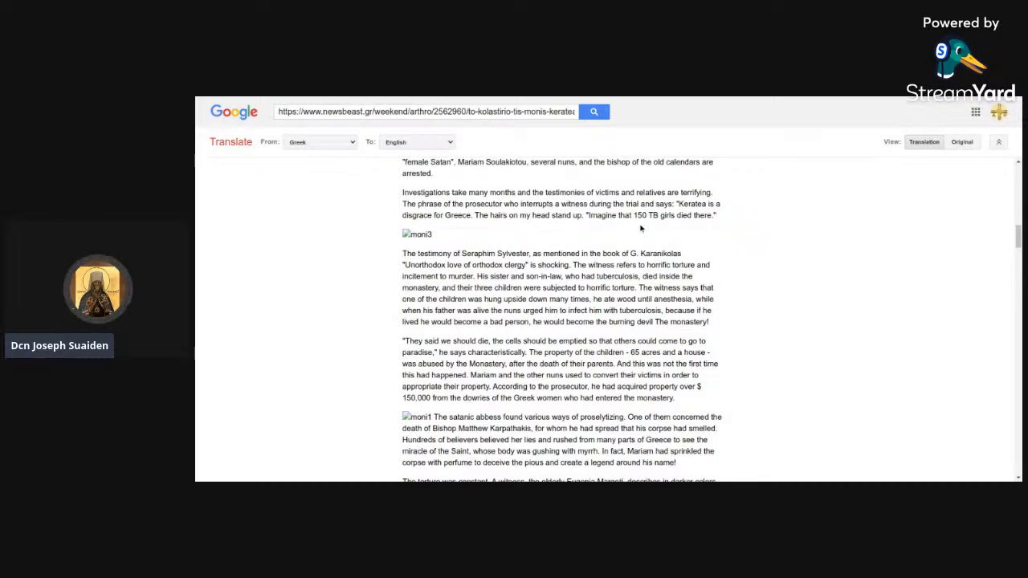
{"action": "mouse_move", "coordinate": [728, 228]}
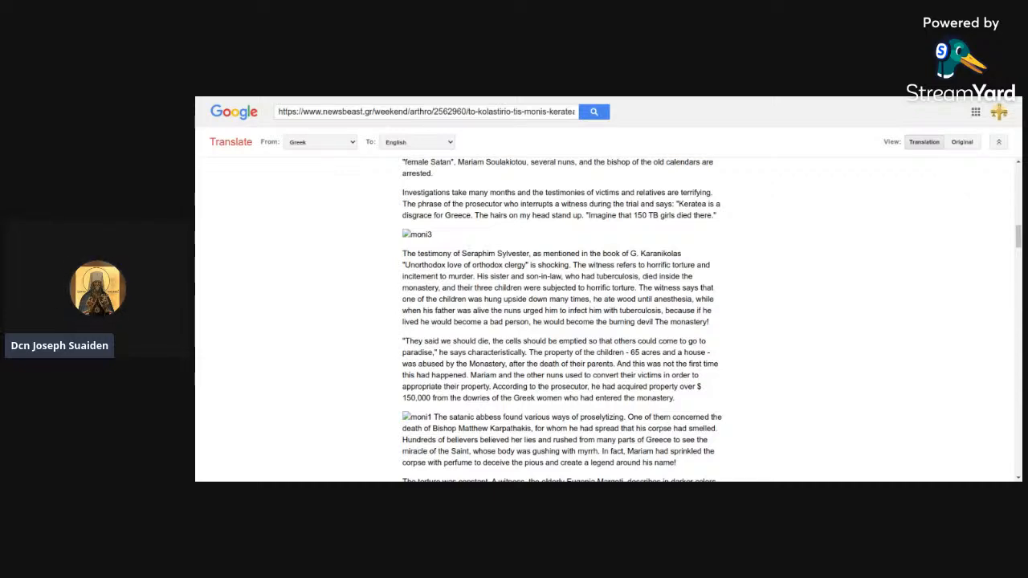
{"action": "scroll", "scroll_direction": "down", "scroll_amount": 3}
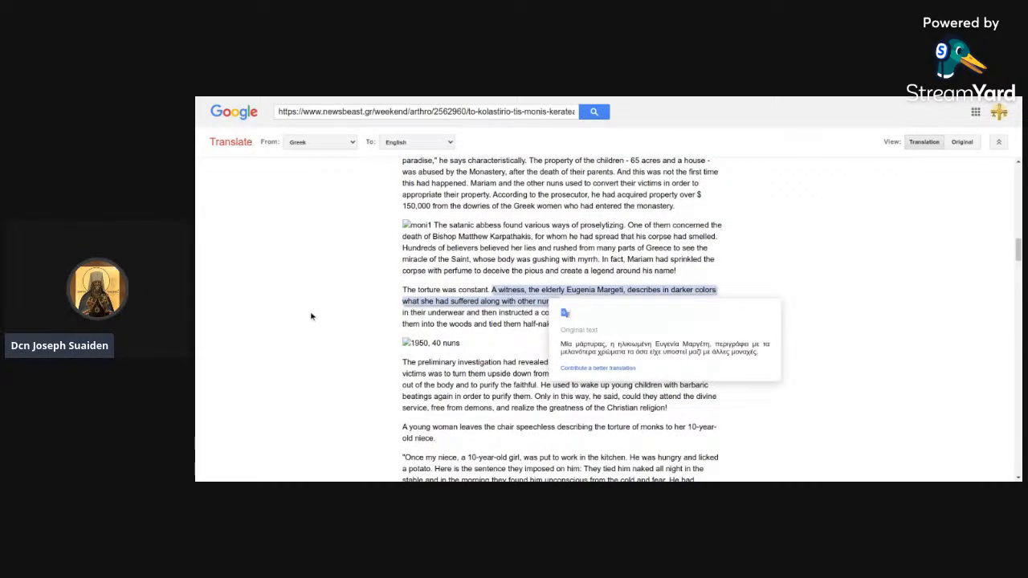
{"action": "mouse_move", "coordinate": [357, 337]}
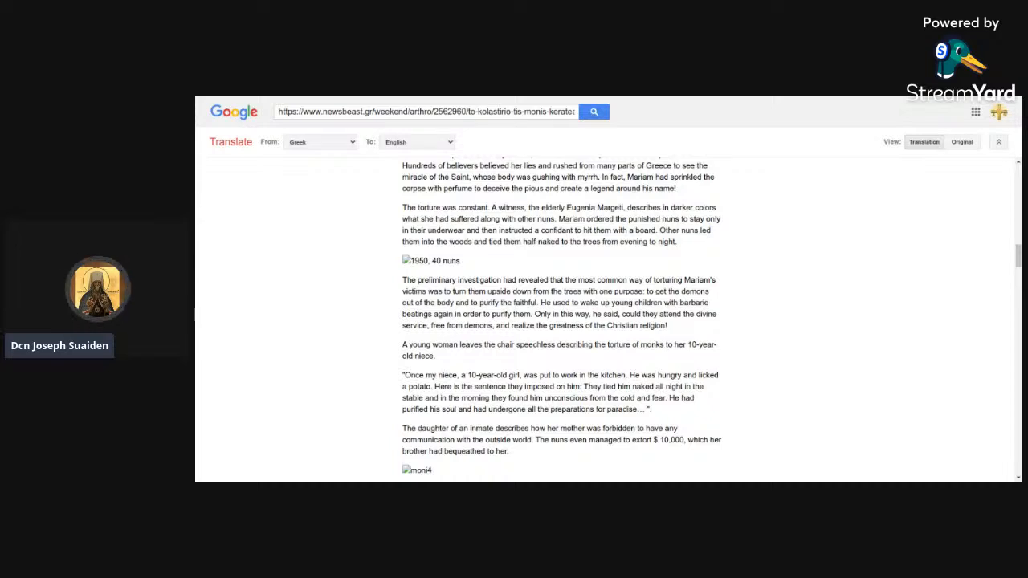
Scroll to Mariam's conviction and the 1955 Eleftheria excerpt on Keratea's crimes under the Archbishop's auspices.
{"action": "scroll", "scroll_direction": "down", "scroll_amount": 3}
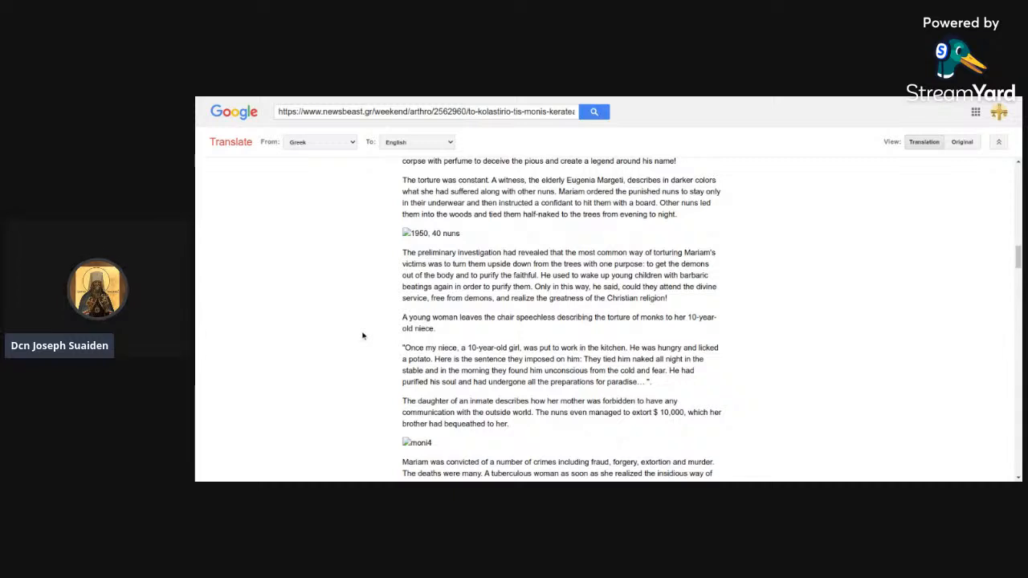
{"action": "scroll", "scroll_direction": "down", "scroll_amount": 3}
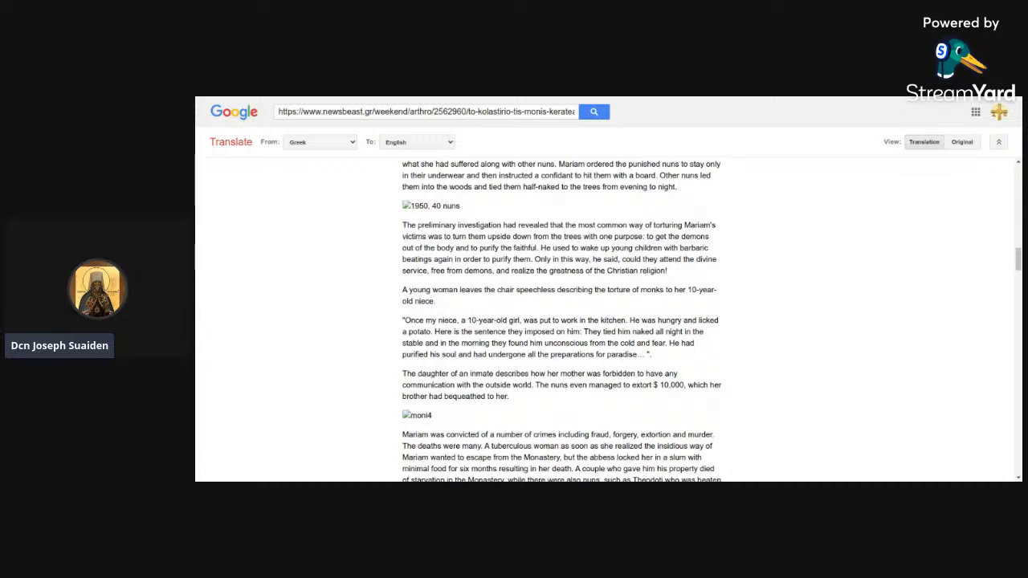
{"action": "mouse_move", "coordinate": [364, 336]}
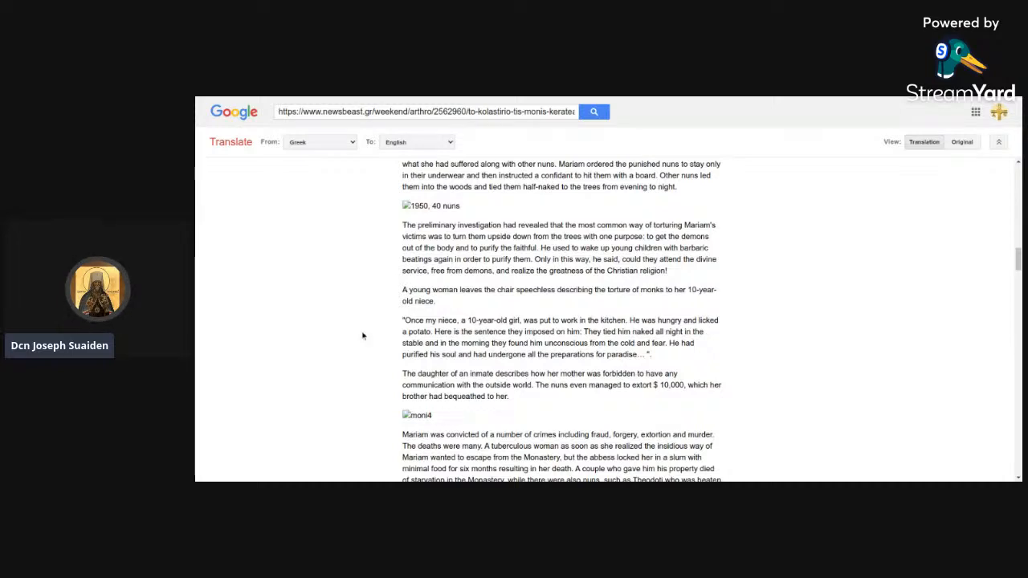
{"action": "scroll", "scroll_direction": "down", "scroll_amount": 3}
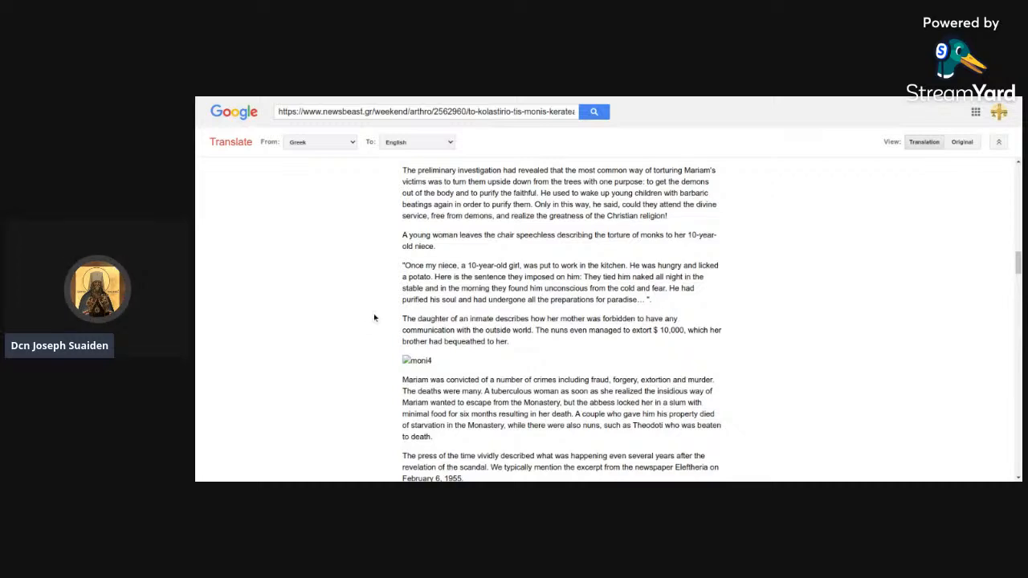
{"action": "mouse_move", "coordinate": [465, 260]}
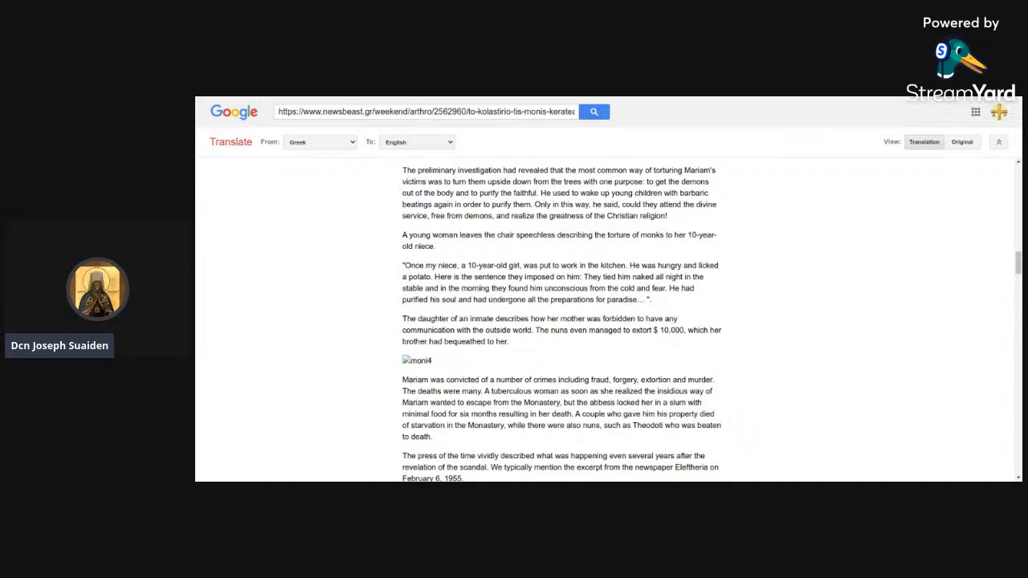
{"action": "scroll", "scroll_direction": "down", "scroll_amount": 3}
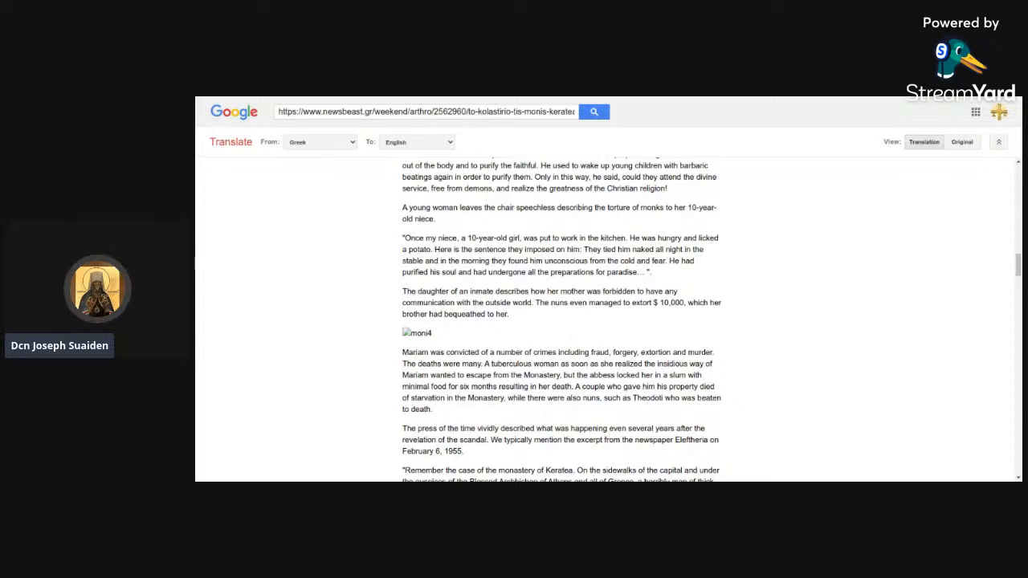
{"action": "scroll", "scroll_direction": "down", "scroll_amount": 3}
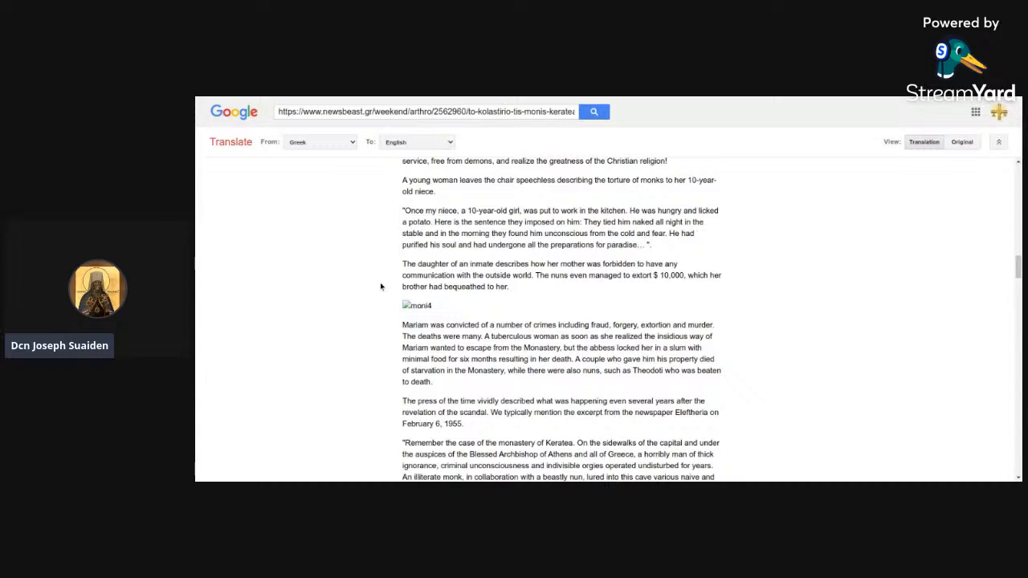
{"action": "scroll", "scroll_direction": "down", "scroll_amount": 3}
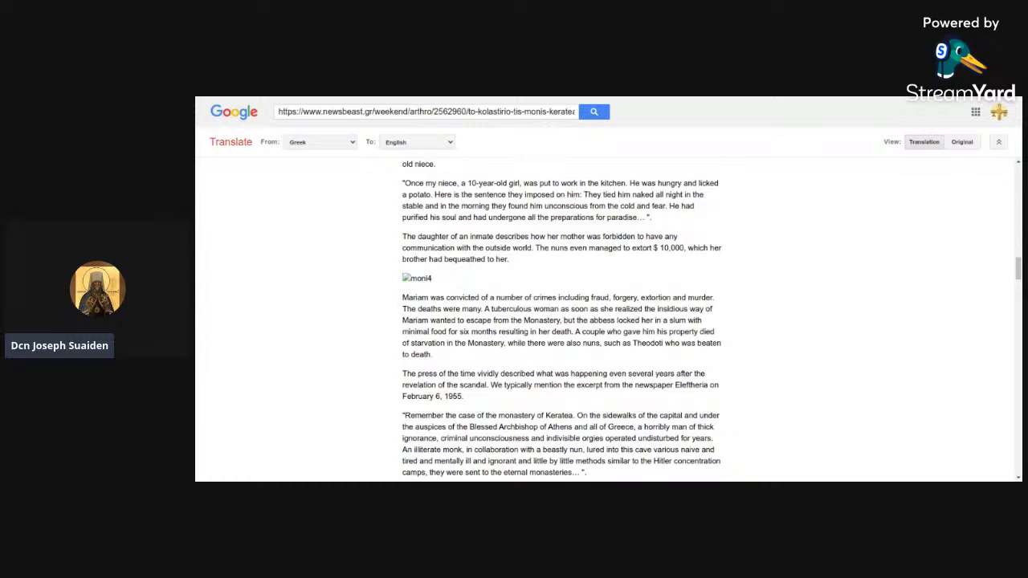
Scroll to the Newsbeast article's ending: the 2008 Espresso visit and the closing TAGS line.
{"action": "scroll", "scroll_direction": "down", "scroll_amount": 3}
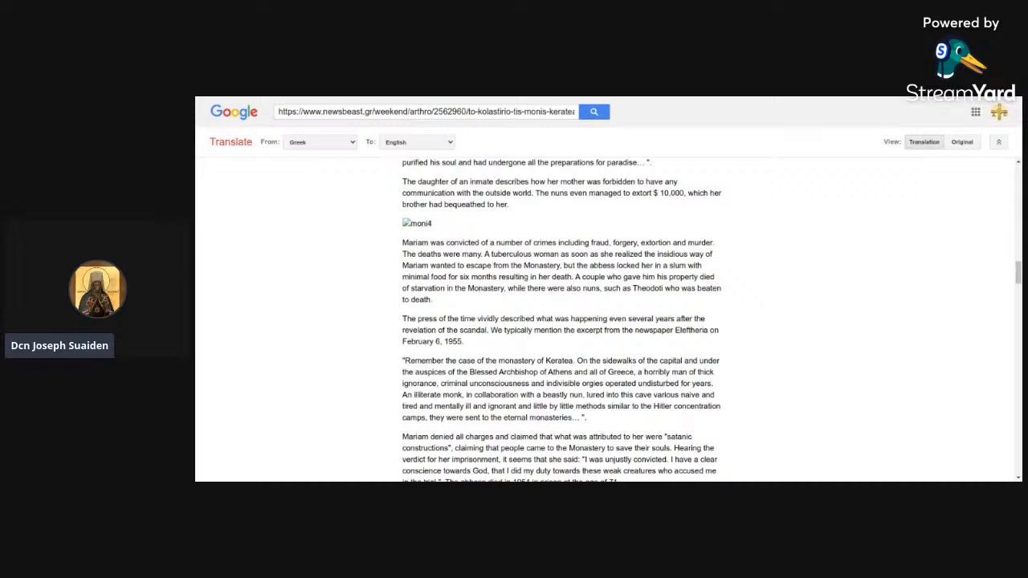
{"action": "scroll", "scroll_direction": "down", "scroll_amount": 3}
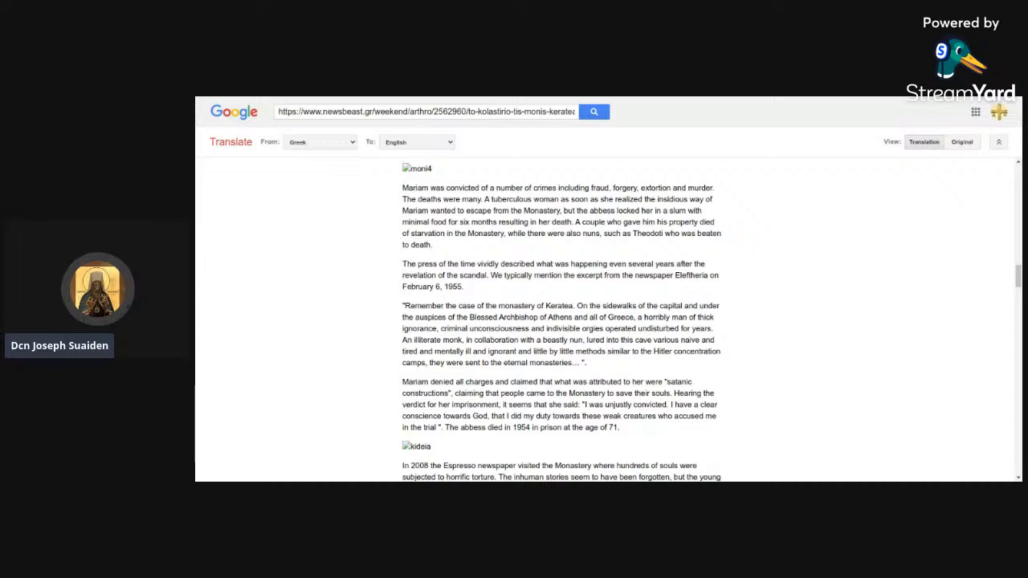
{"action": "scroll", "scroll_direction": "down", "scroll_amount": 3}
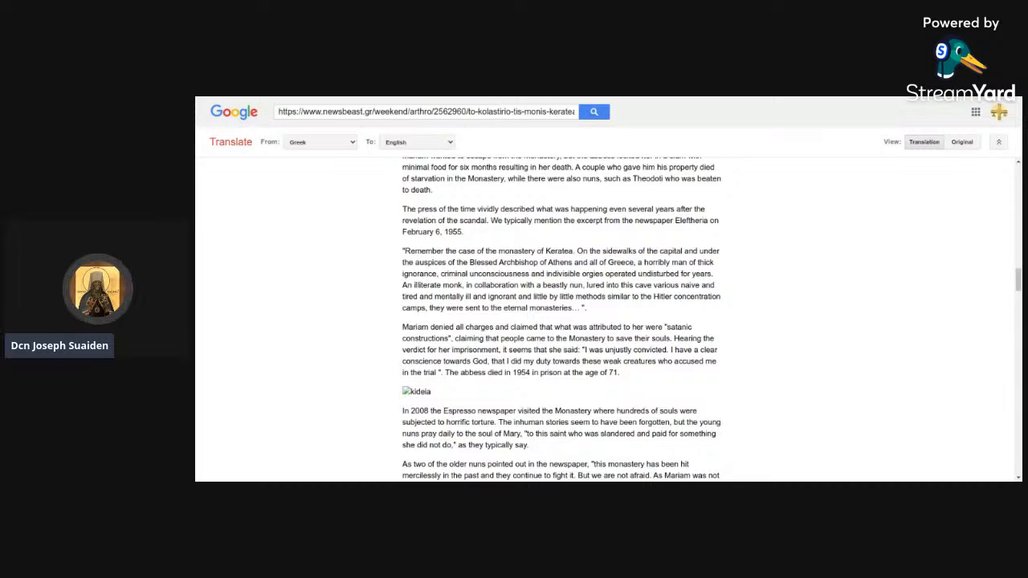
{"action": "mouse_move", "coordinate": [376, 311]}
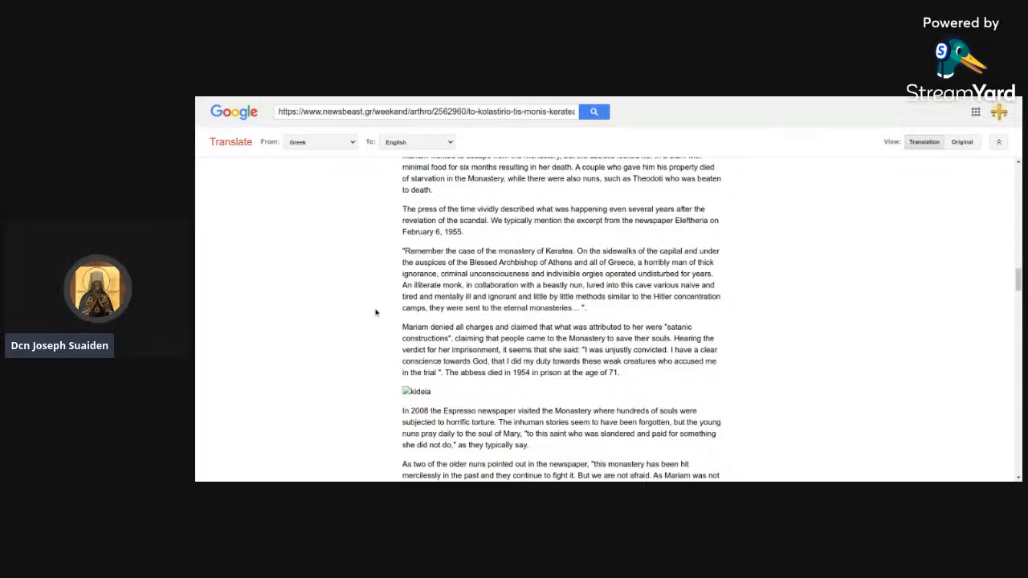
{"action": "scroll", "scroll_direction": "down", "scroll_amount": 3}
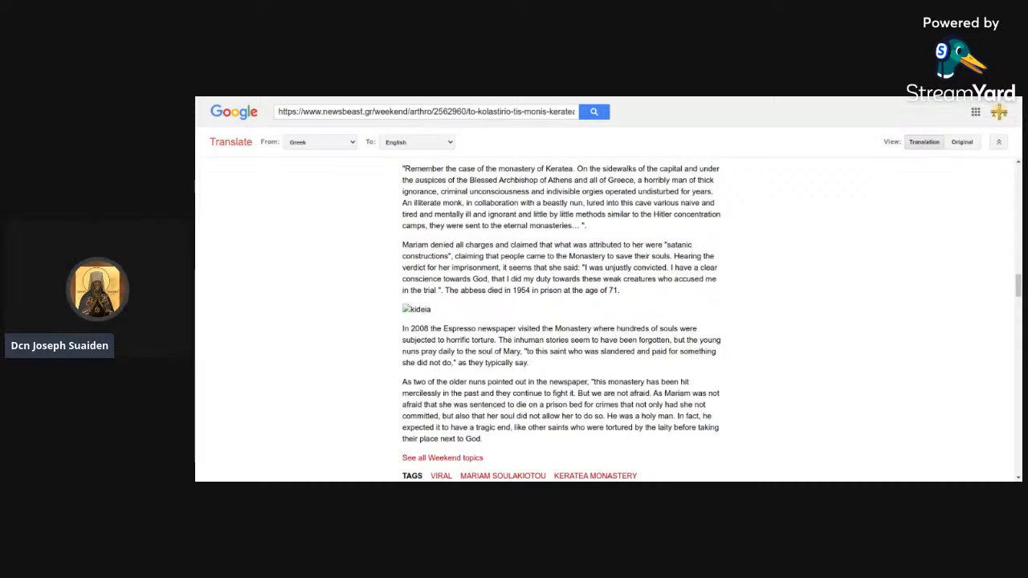
{"action": "scroll", "scroll_direction": "down", "scroll_amount": 3}
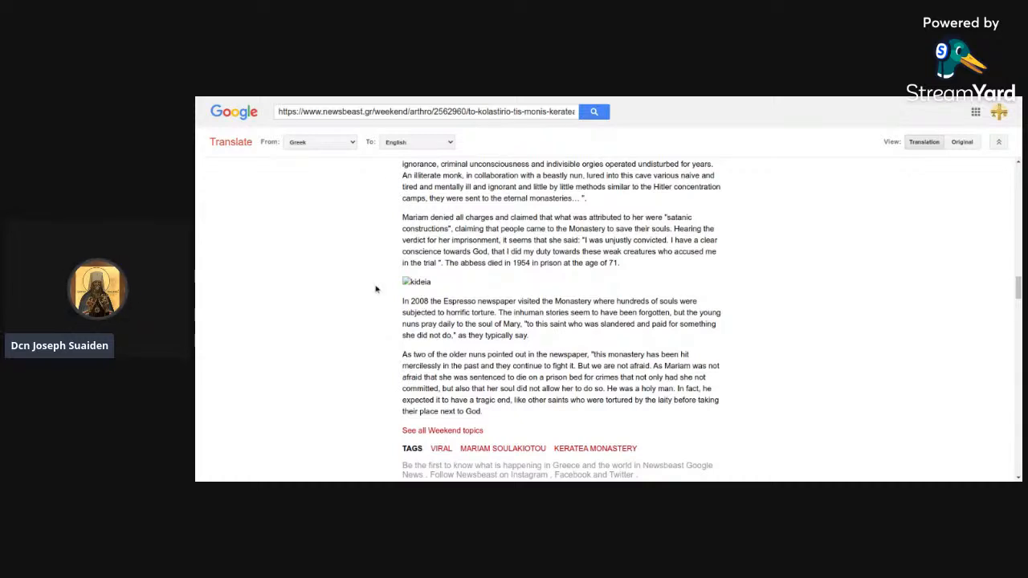
{"action": "mouse_move", "coordinate": [379, 100]}
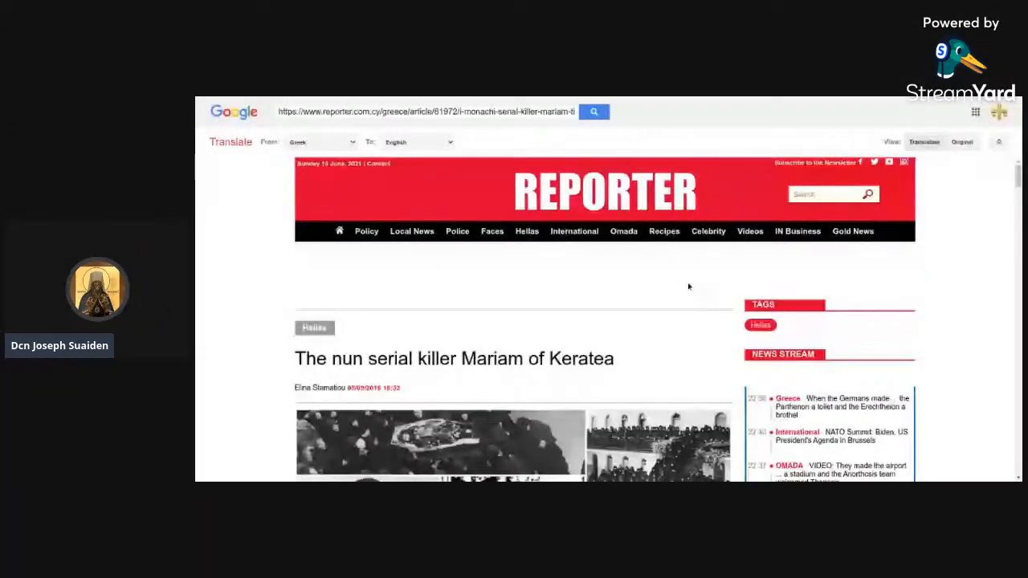
Scroll the Reporter article "The nun serial killer Mariam of Keratea" past its photo gallery to the opening line.
{"action": "scroll", "scroll_direction": "down", "scroll_amount": 3}
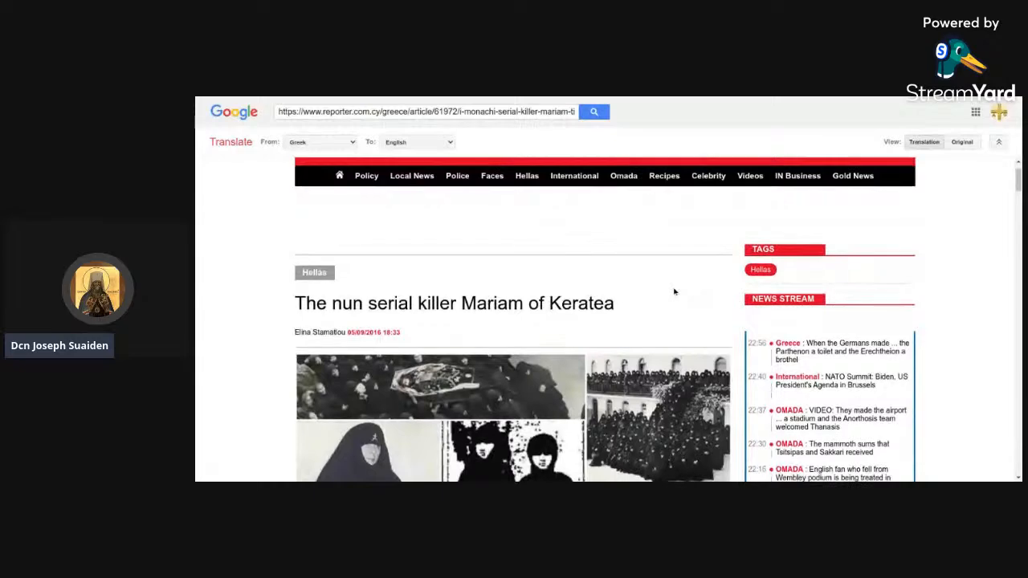
{"action": "scroll", "scroll_direction": "down", "scroll_amount": 3}
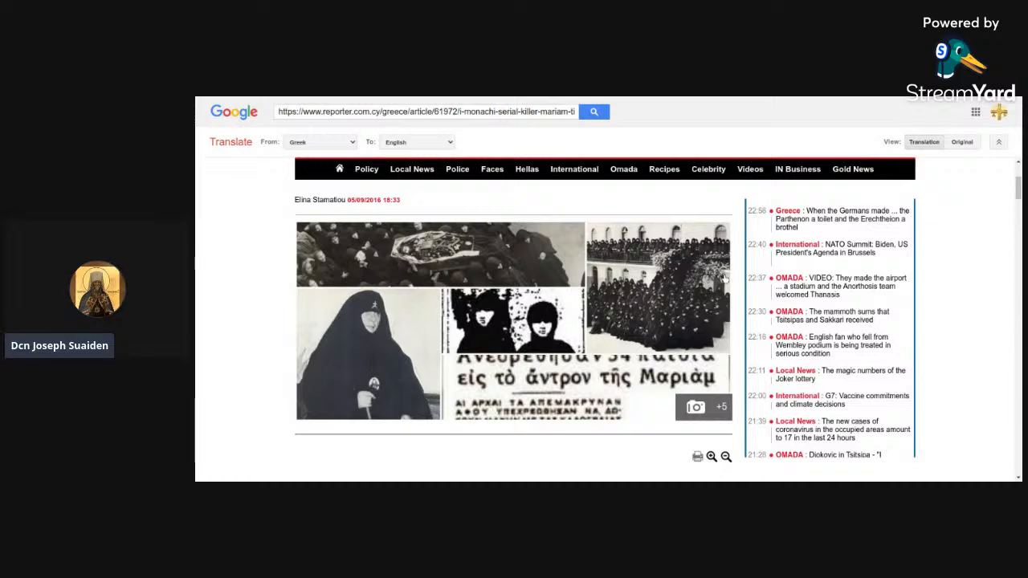
{"action": "scroll", "scroll_direction": "down", "scroll_amount": 3}
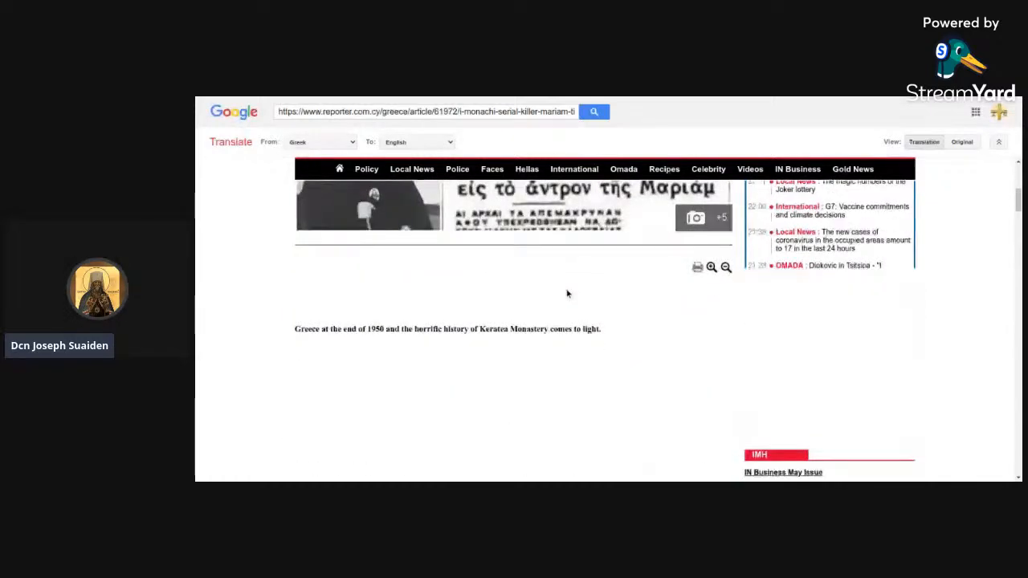
Scroll down the translated Reporter article past the photos of the nuns.
{"action": "scroll", "scroll_direction": "down", "scroll_amount": 3}
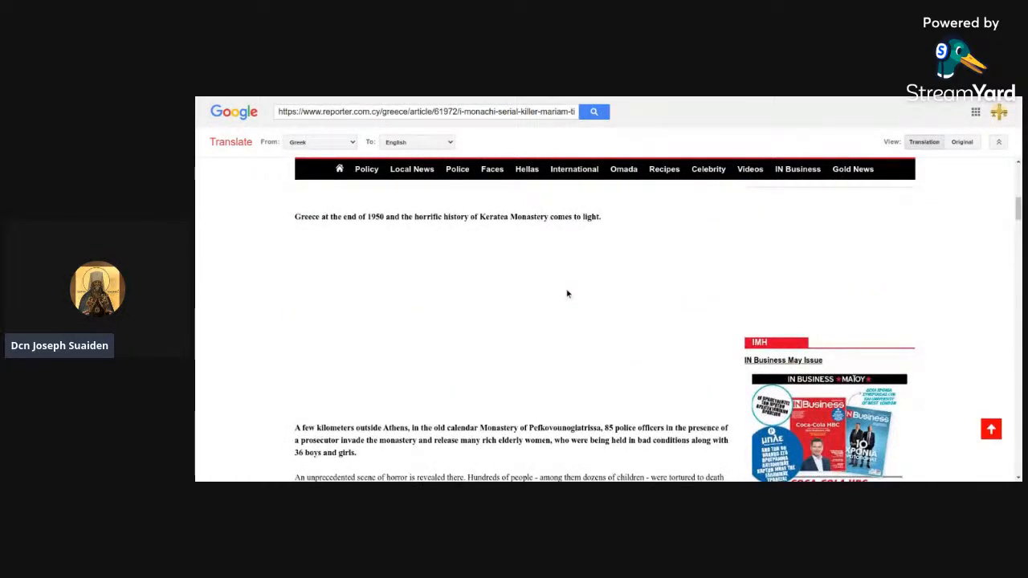
{"action": "scroll", "scroll_direction": "down", "scroll_amount": 3}
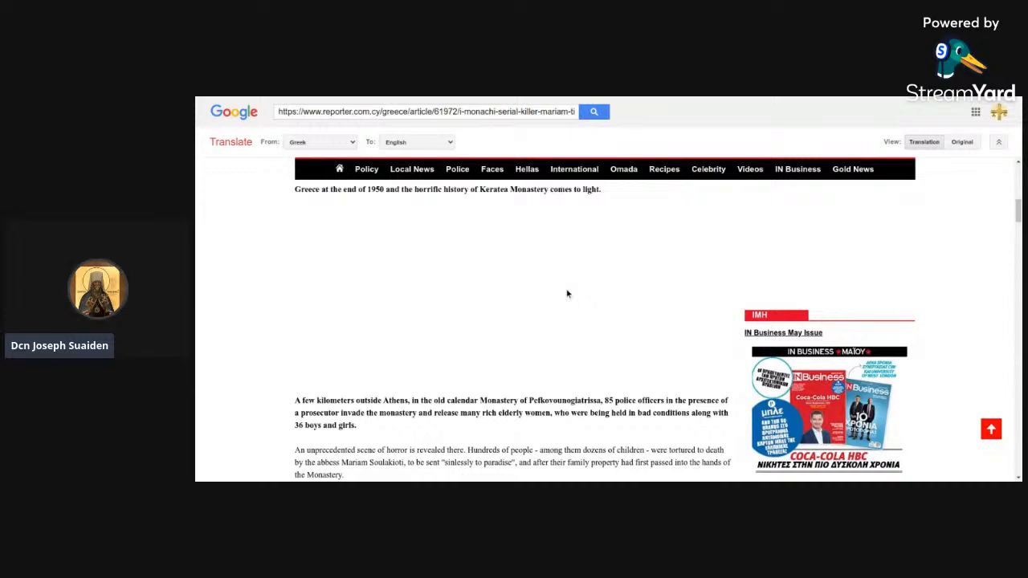
{"action": "scroll", "scroll_direction": "down", "scroll_amount": 3}
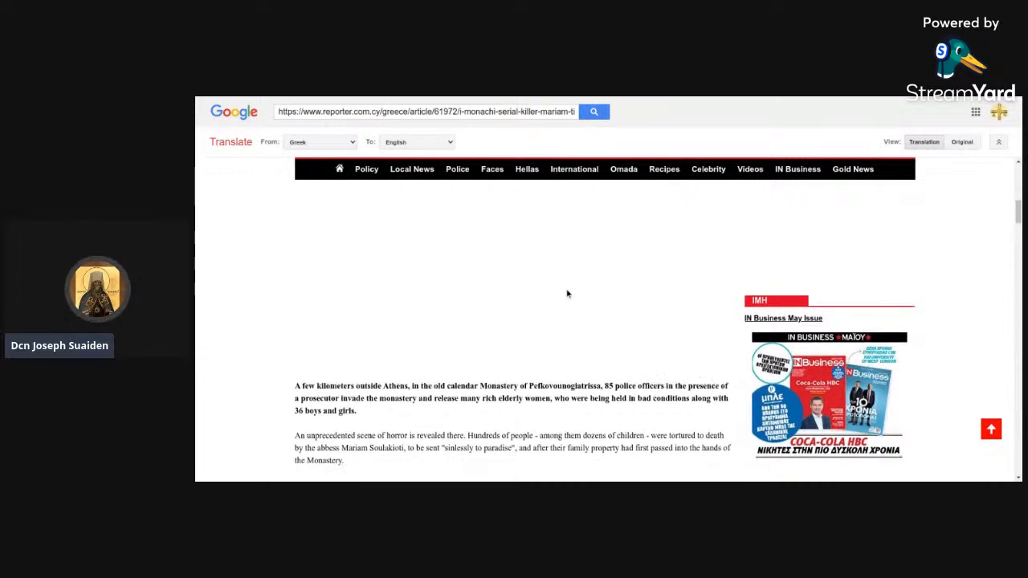
{"action": "scroll", "scroll_direction": "down", "scroll_amount": 3}
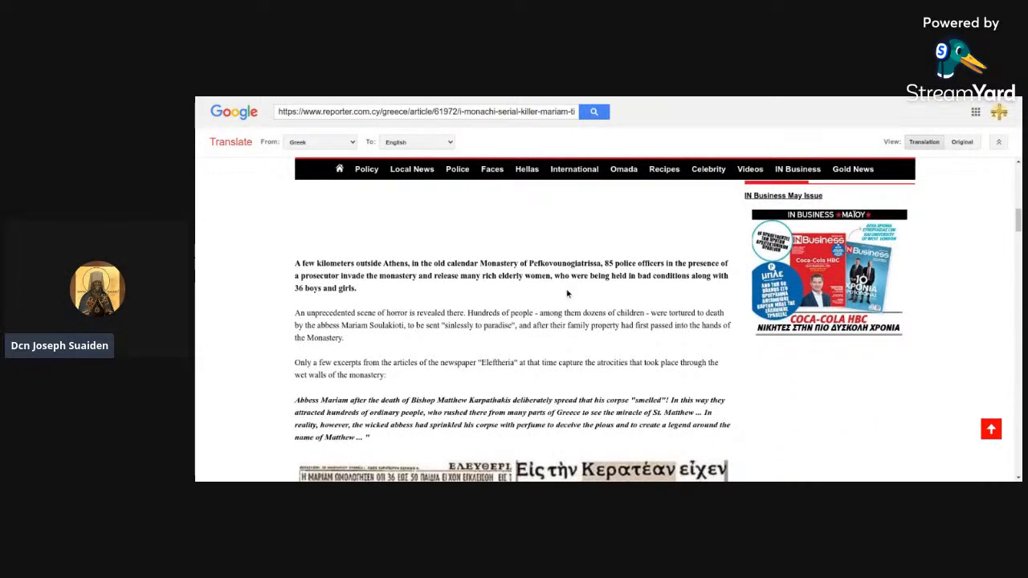
{"action": "scroll", "scroll_direction": "down", "scroll_amount": 3}
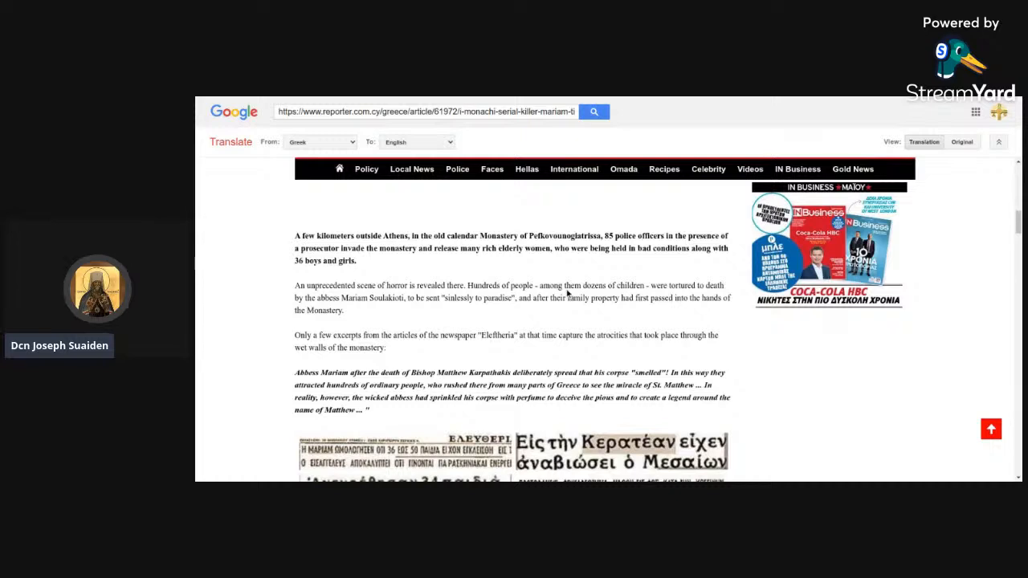
{"action": "scroll", "scroll_direction": "down", "scroll_amount": 3}
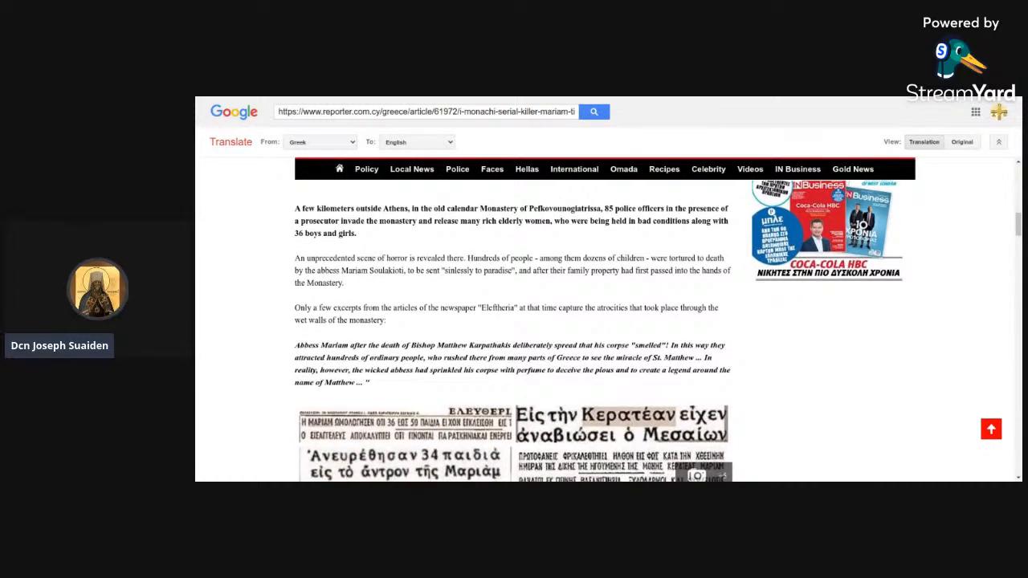
{"action": "scroll", "scroll_direction": "down", "scroll_amount": 3}
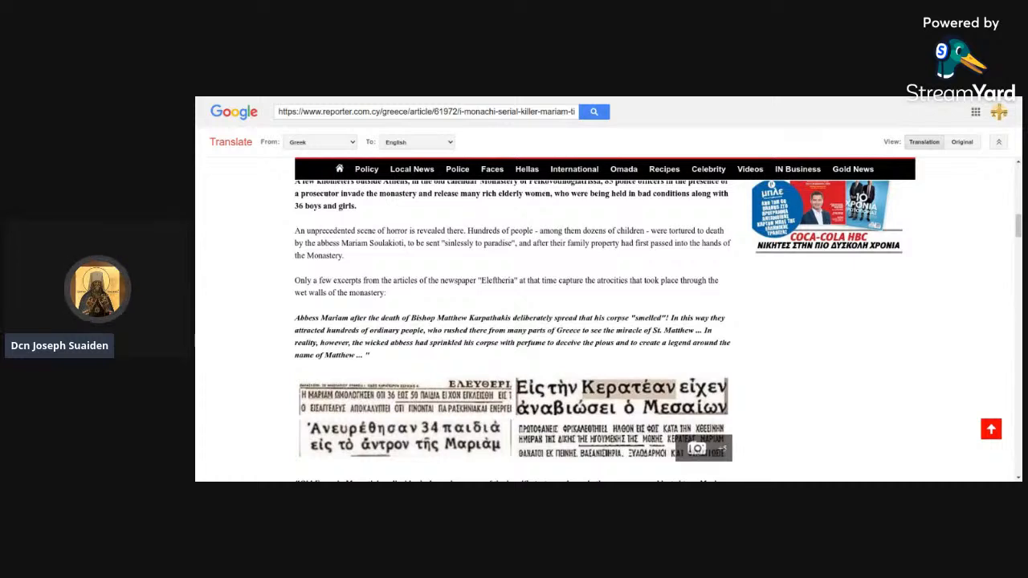
{"action": "scroll", "scroll_direction": "down", "scroll_amount": 3}
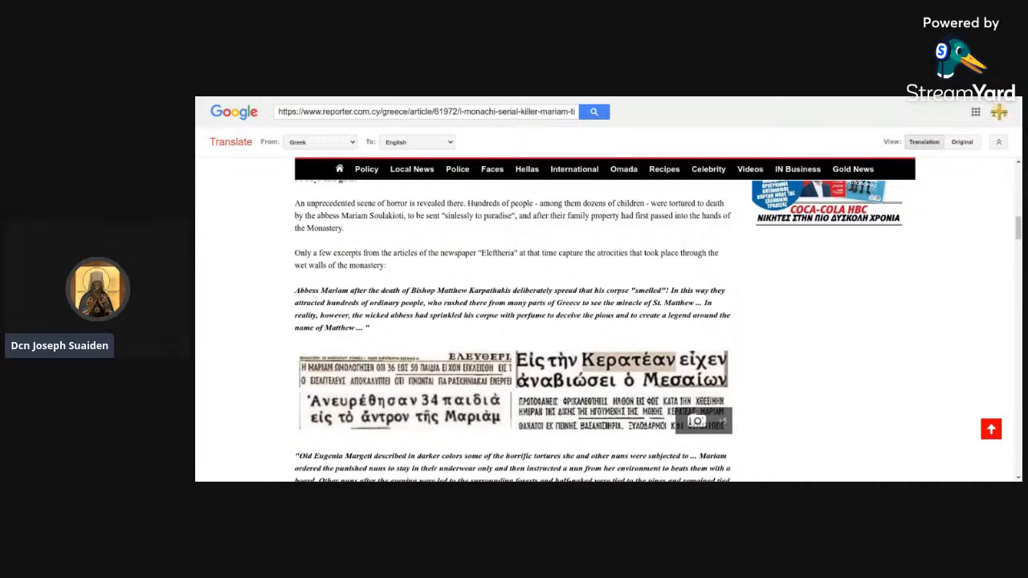
{"action": "scroll", "scroll_direction": "down", "scroll_amount": 3}
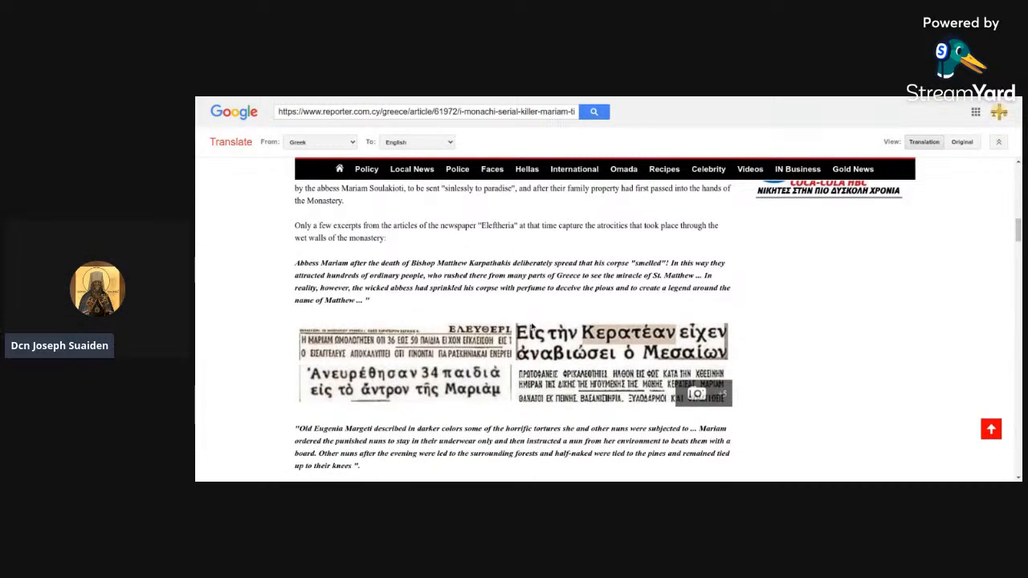
{"action": "scroll", "scroll_direction": "down", "scroll_amount": 3}
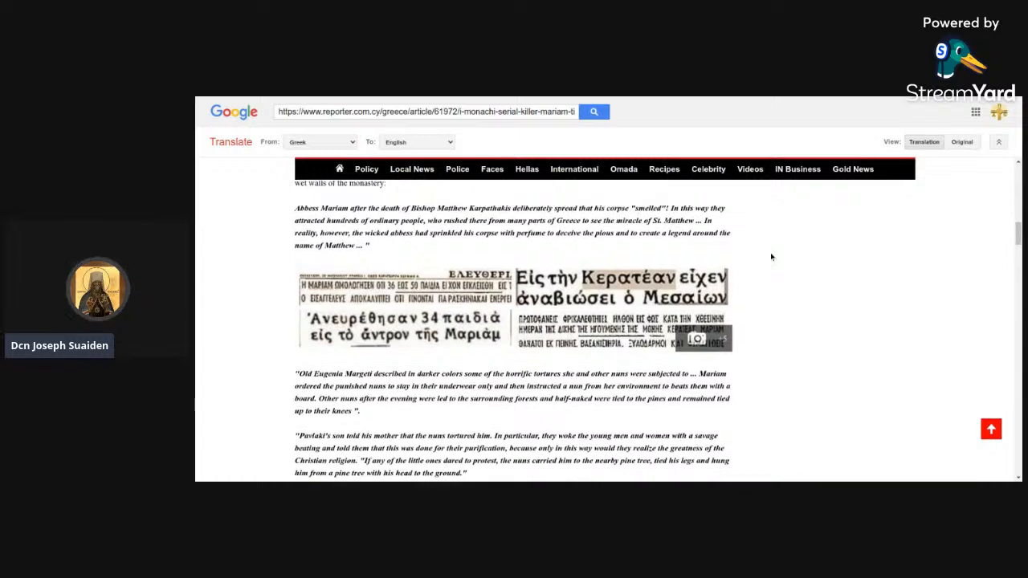
{"action": "scroll", "scroll_direction": "down", "scroll_amount": 3}
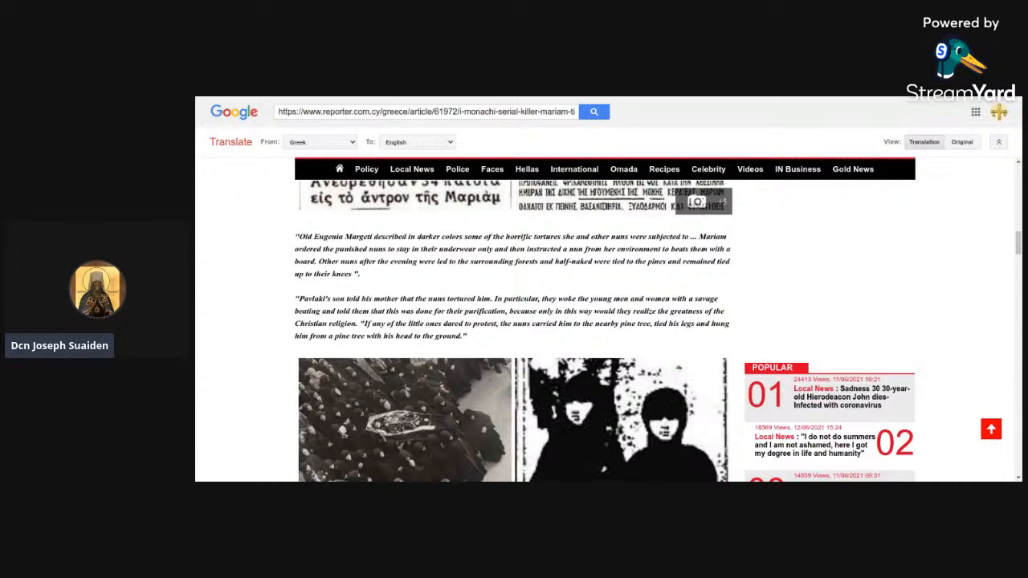
{"action": "mouse_move", "coordinate": [244, 340]}
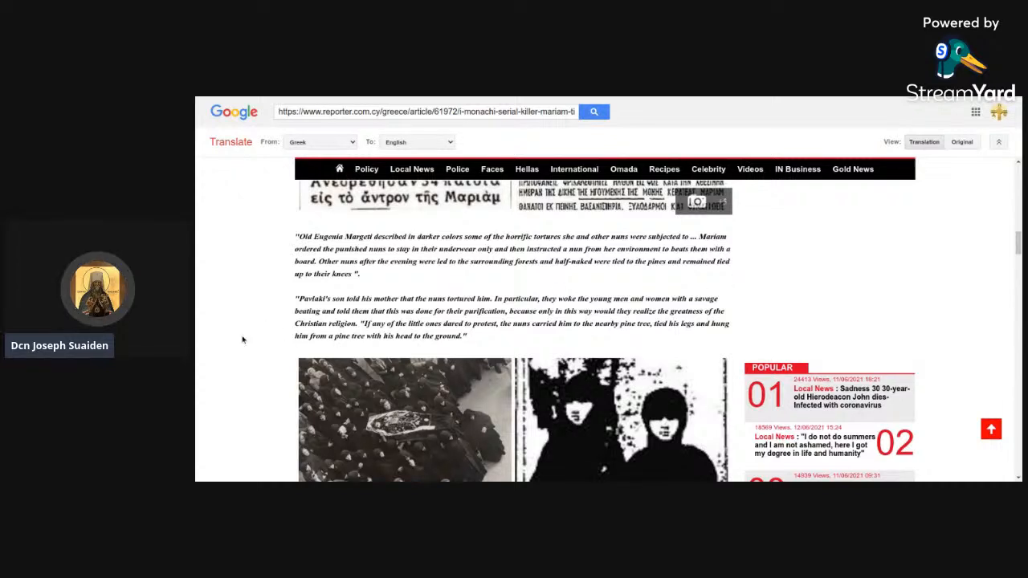
Scroll on to the Greek newspaper clipping at the article's end.
{"action": "scroll", "scroll_direction": "down", "scroll_amount": 3}
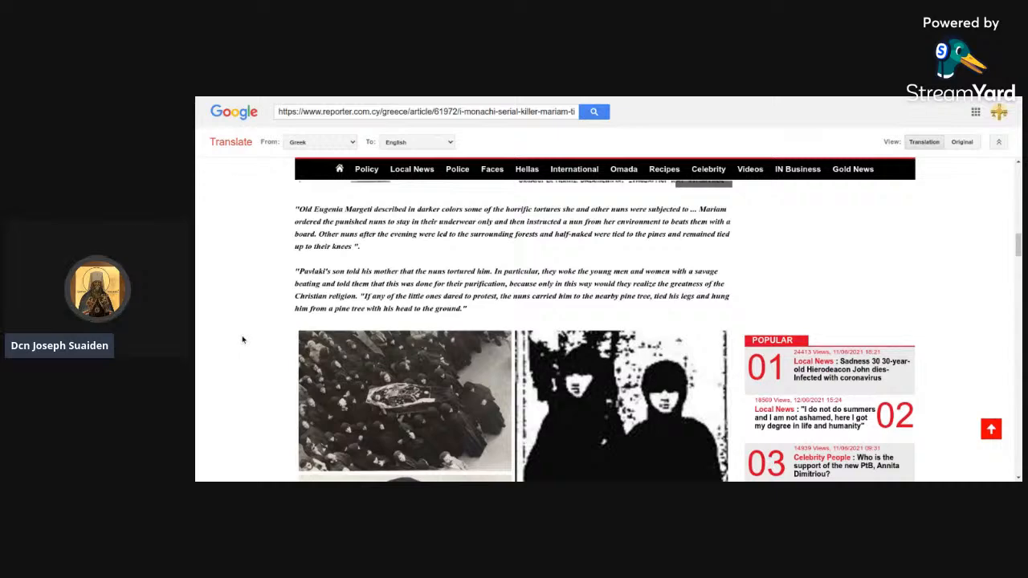
{"action": "scroll", "scroll_direction": "down", "scroll_amount": 3}
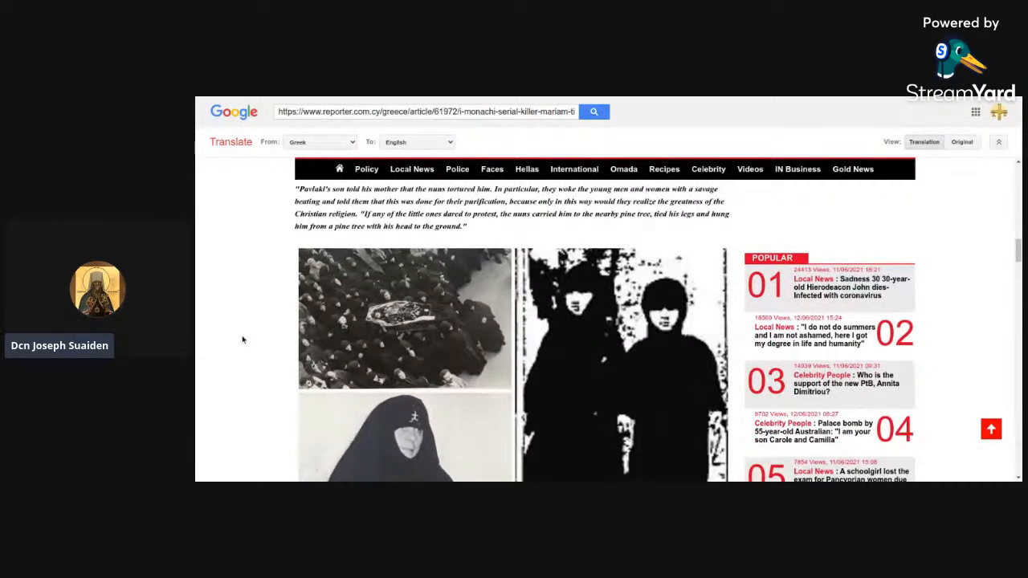
{"action": "scroll", "scroll_direction": "down", "scroll_amount": 3}
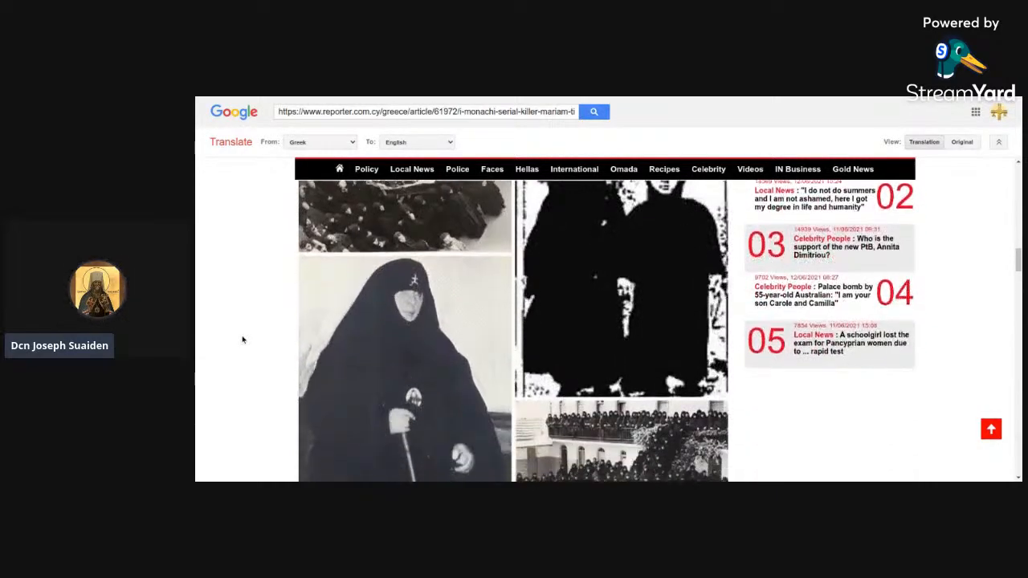
{"action": "scroll", "scroll_direction": "down", "scroll_amount": 3}
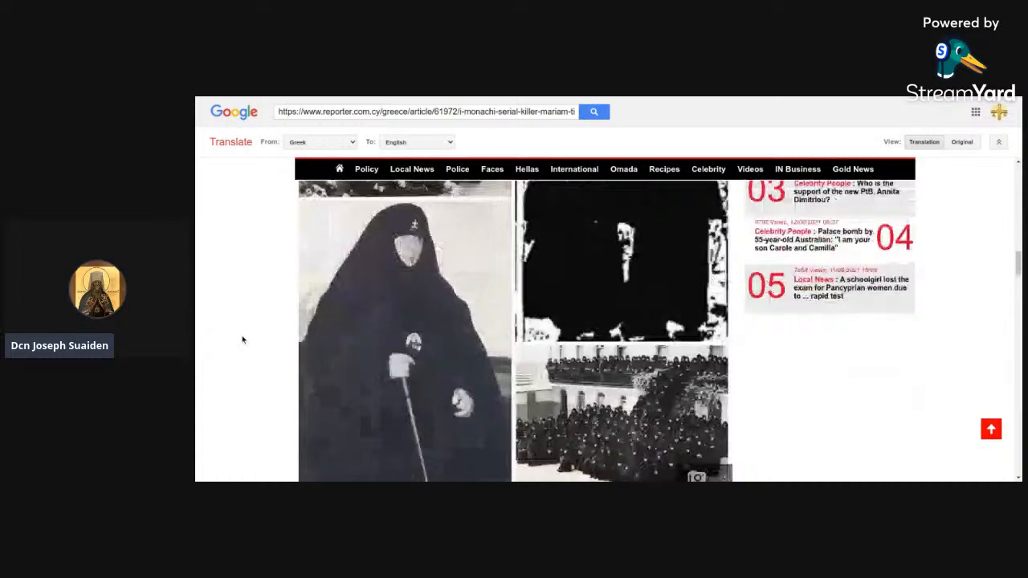
{"action": "scroll", "scroll_direction": "down", "scroll_amount": 3}
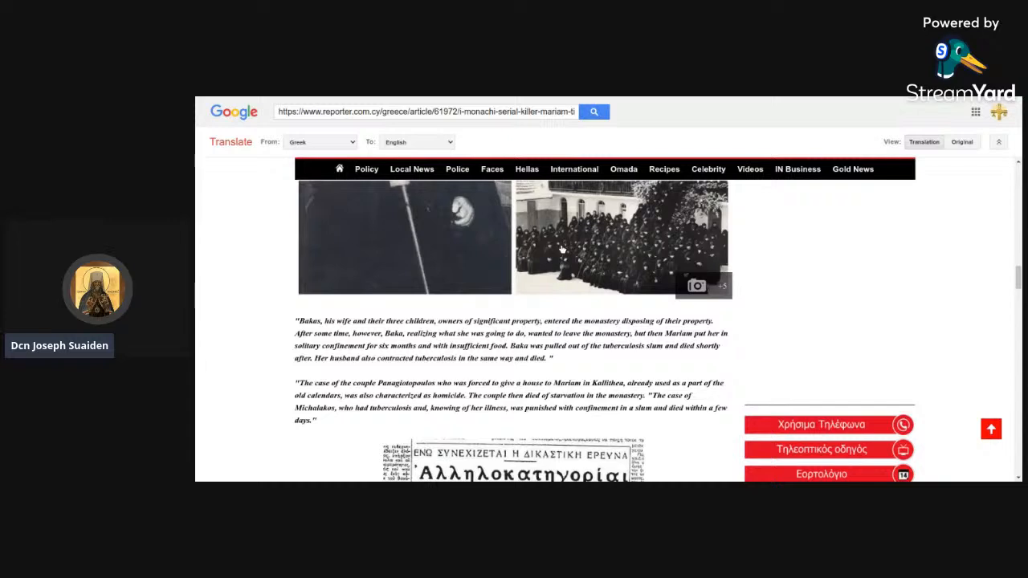
{"action": "scroll", "scroll_direction": "down", "scroll_amount": 3}
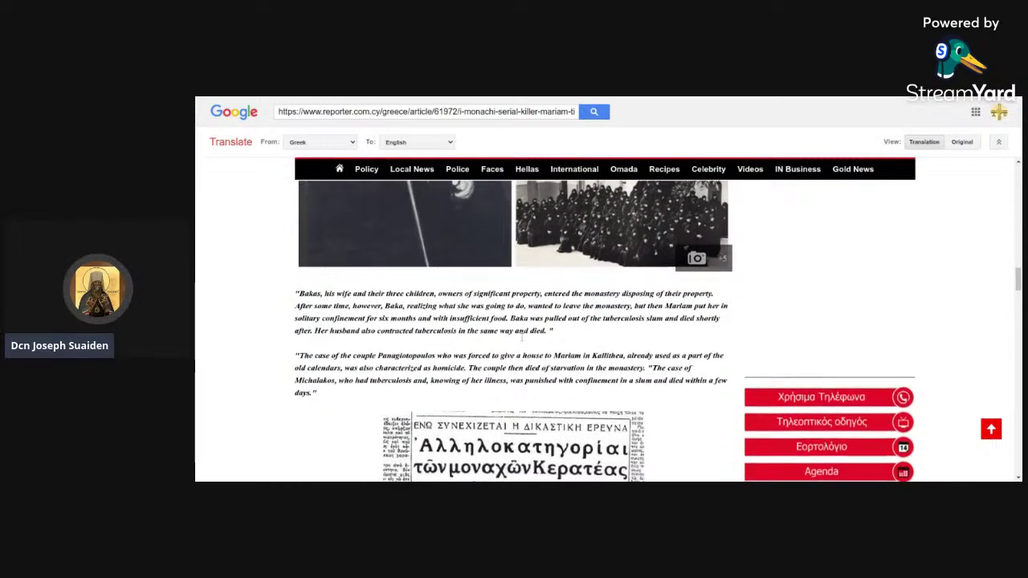
{"action": "scroll", "scroll_direction": "down", "scroll_amount": 3}
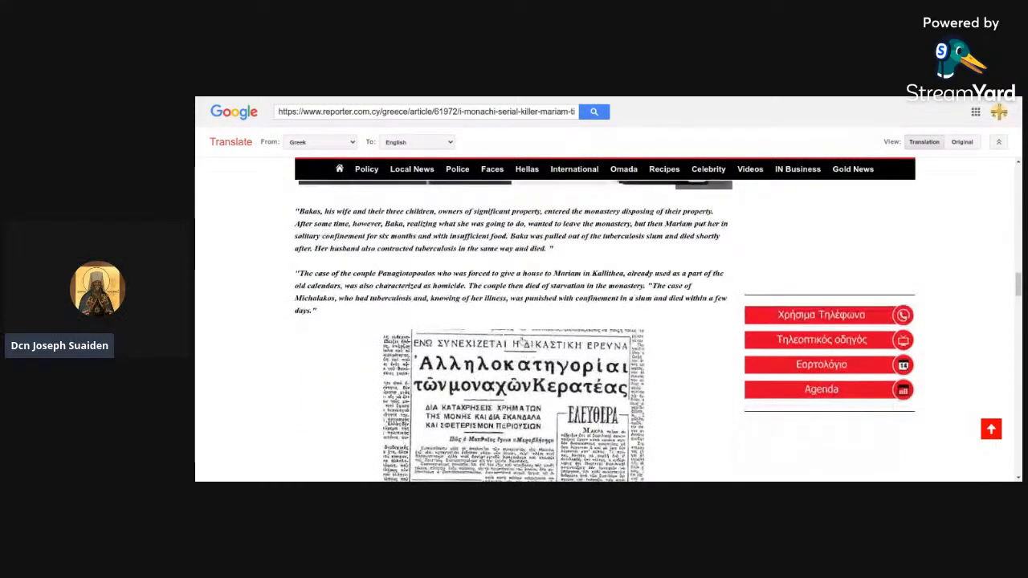
{"action": "scroll", "scroll_direction": "down", "scroll_amount": 3}
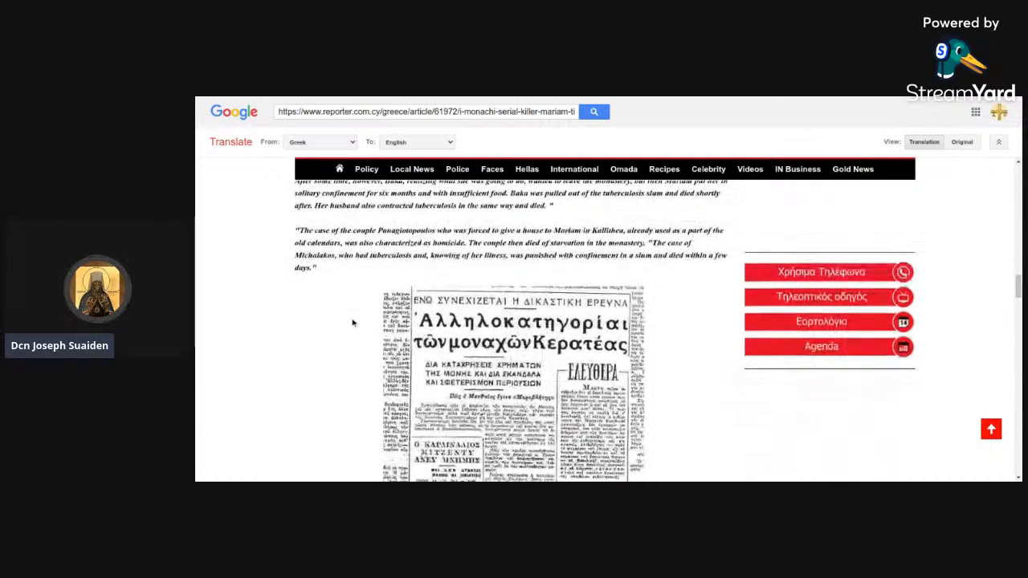
{"action": "scroll", "scroll_direction": "down", "scroll_amount": 3}
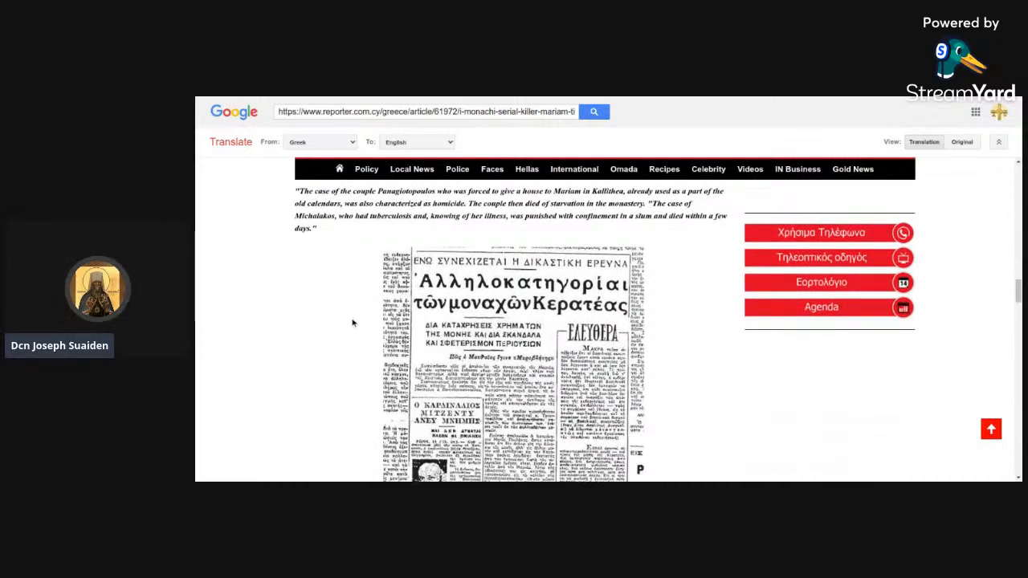
{"action": "scroll", "scroll_direction": "down", "scroll_amount": 3}
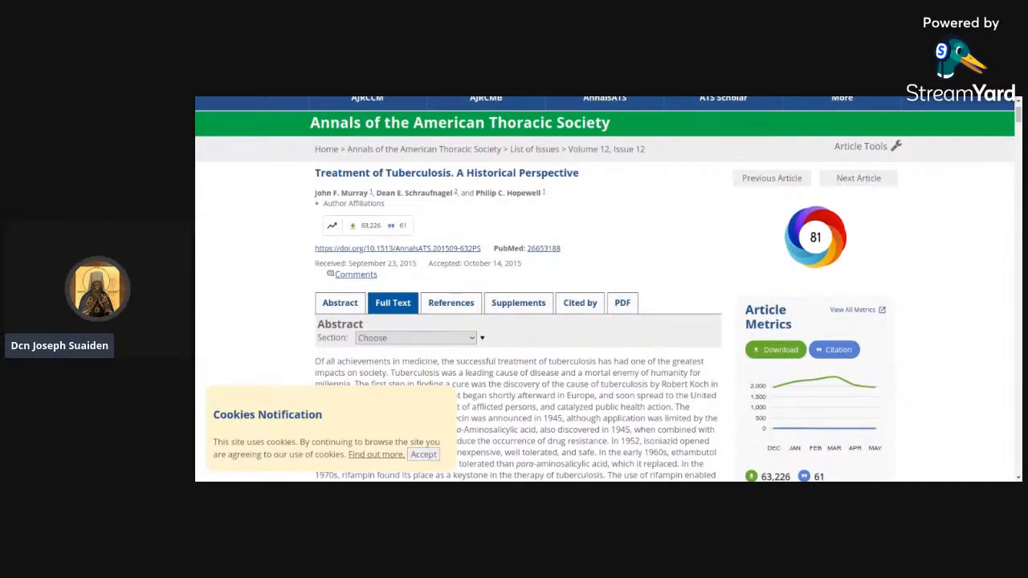
Scroll the Annals tuberculosis paper to the abstract's close on bedaquiline and delamanid.
{"action": "scroll", "scroll_direction": "down", "scroll_amount": 3}
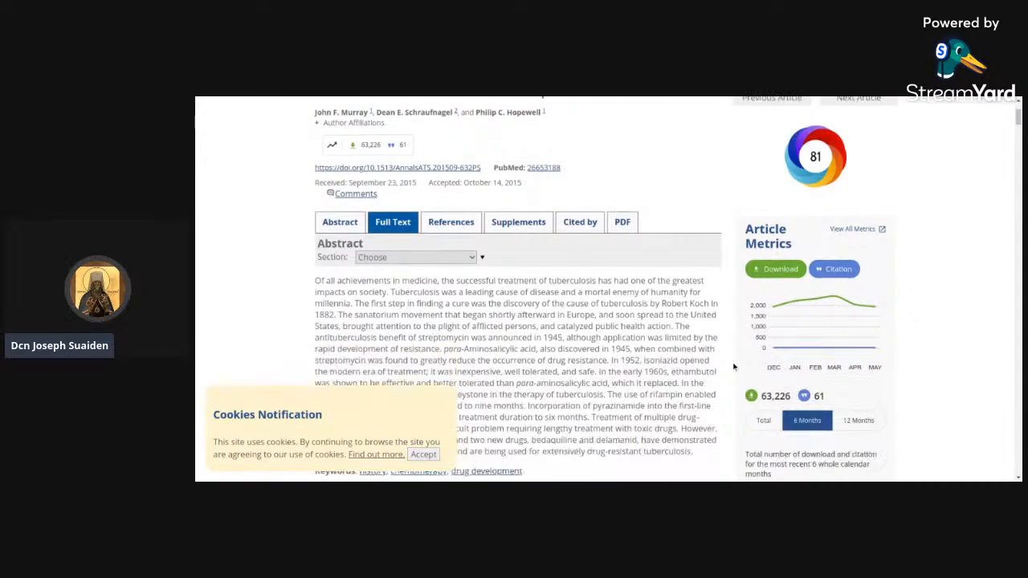
{"action": "scroll", "scroll_direction": "down", "scroll_amount": 3}
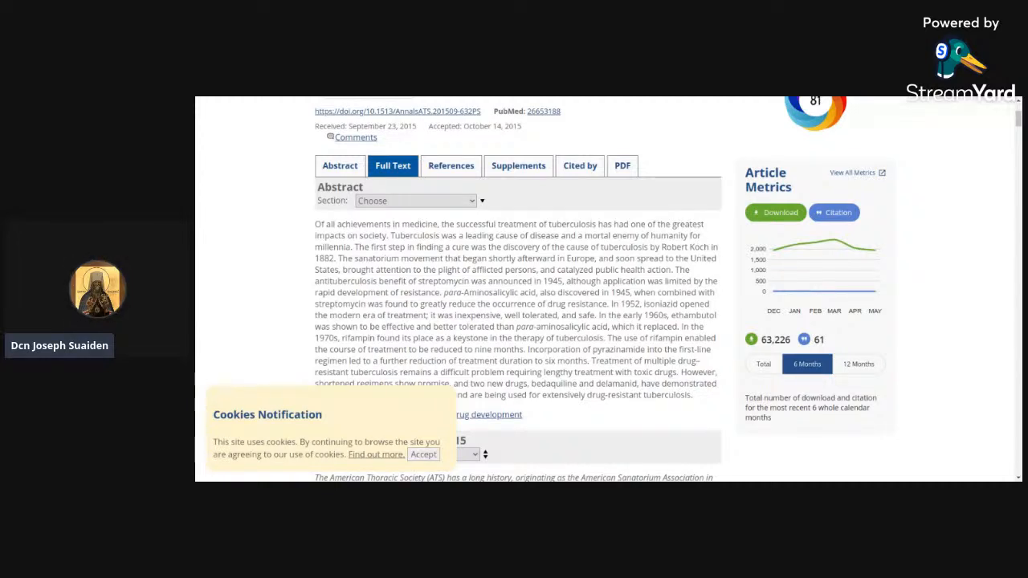
{"action": "mouse_move", "coordinate": [652, 100]}
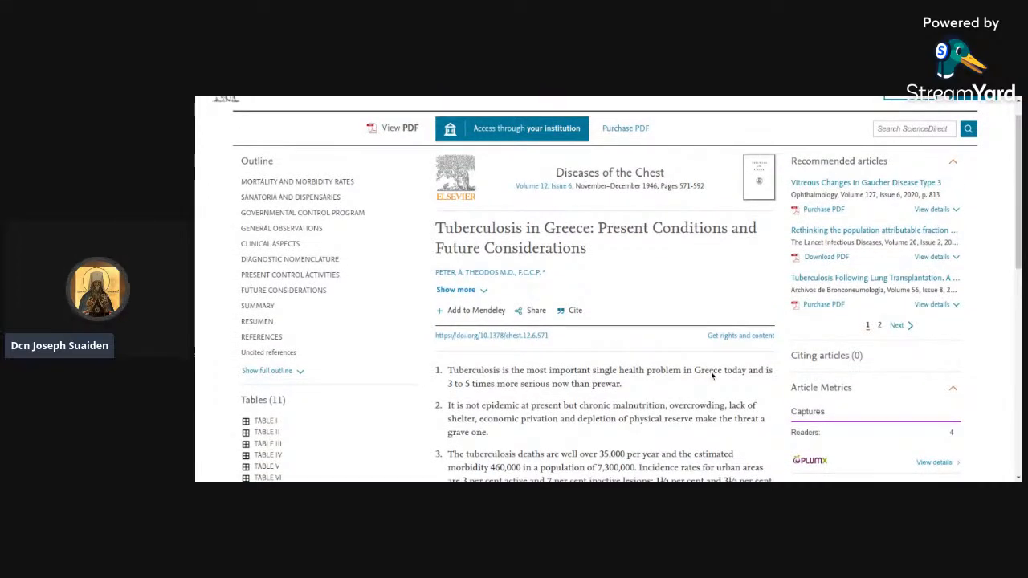
Scroll the ScienceDirect Greek tuberculosis paper down through conclusions 1 to 8.
{"action": "scroll", "scroll_direction": "down", "scroll_amount": 3}
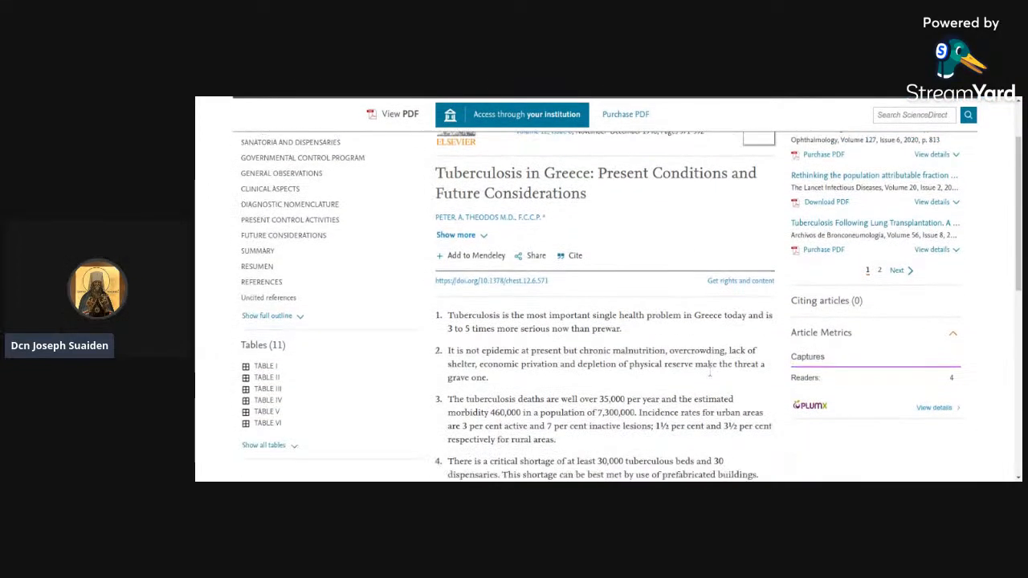
{"action": "scroll", "scroll_direction": "down", "scroll_amount": 3}
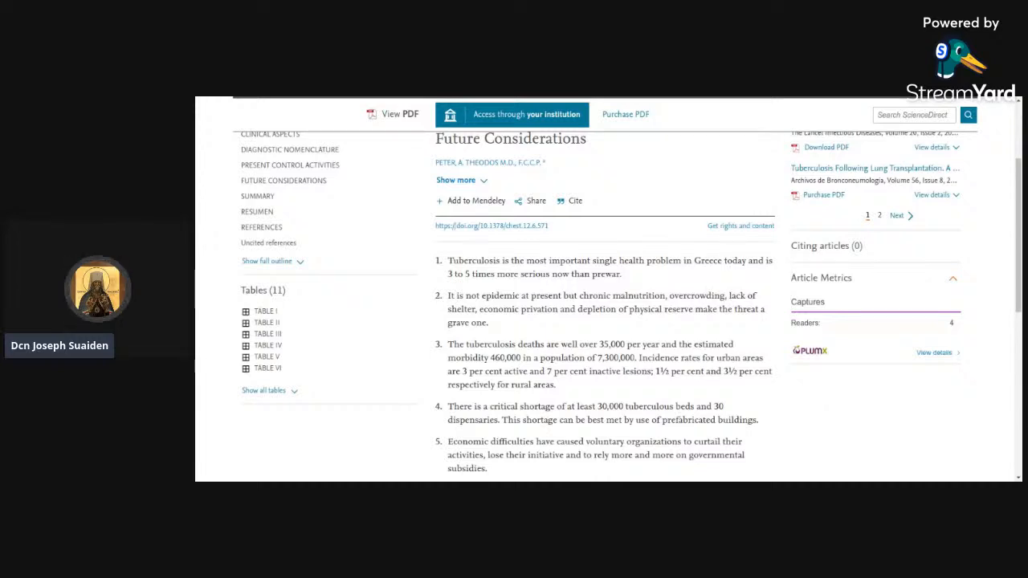
{"action": "scroll", "scroll_direction": "down", "scroll_amount": 3}
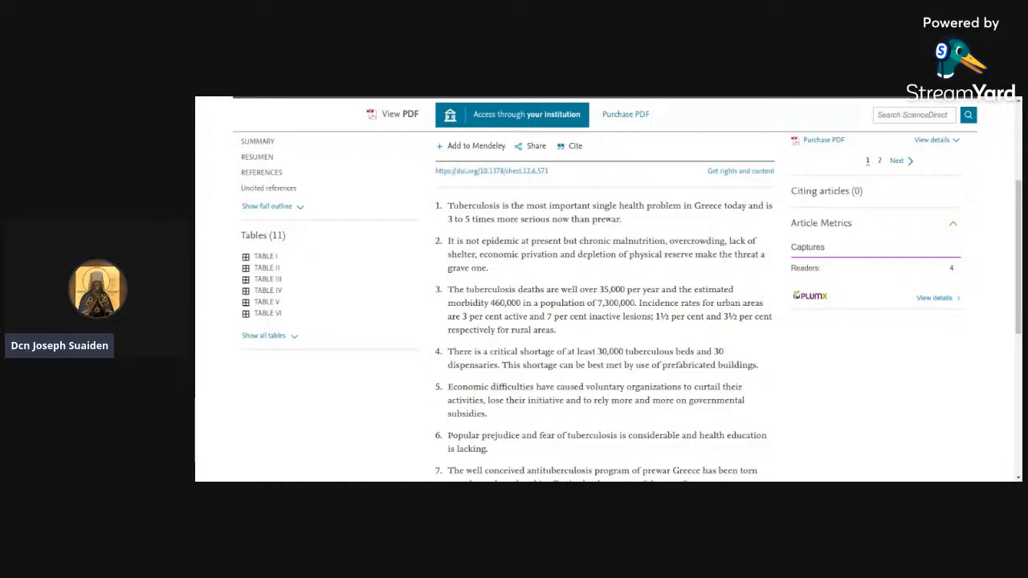
{"action": "scroll", "scroll_direction": "down", "scroll_amount": 3}
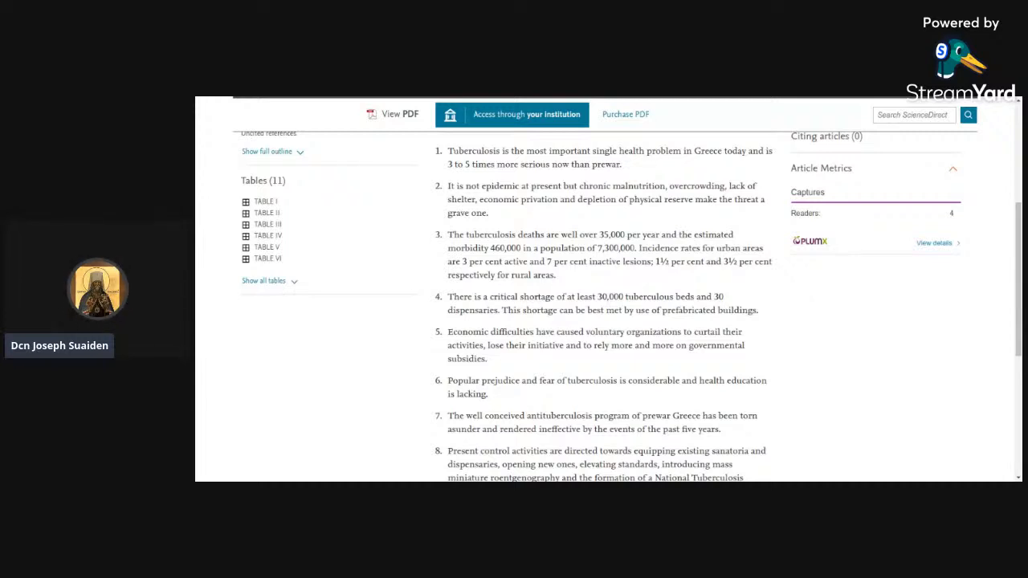
Scroll to conclusion points 9 and 10, on outside help and a United Nations role.
{"action": "scroll", "scroll_direction": "down", "scroll_amount": 3}
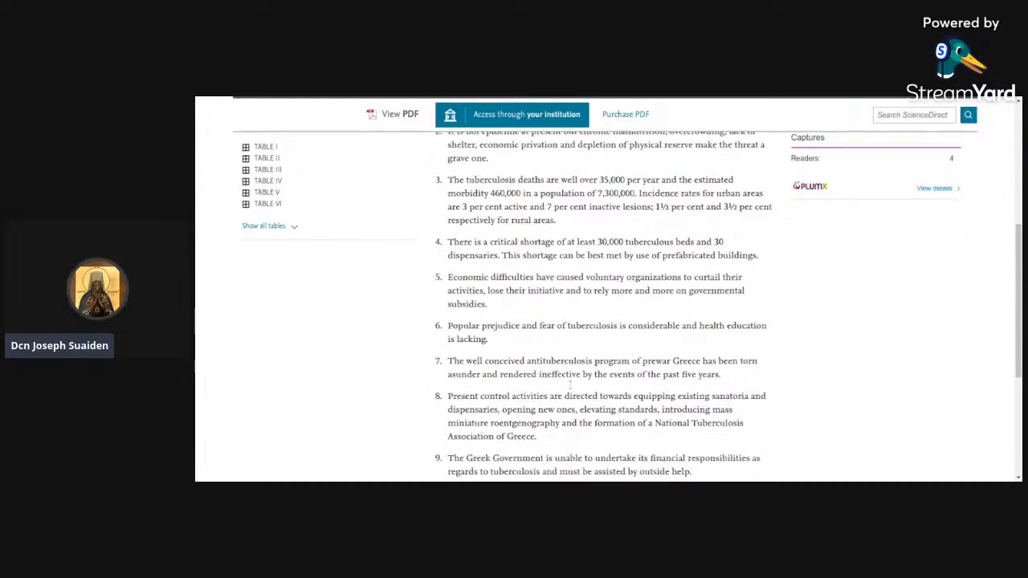
{"action": "scroll", "scroll_direction": "down", "scroll_amount": 3}
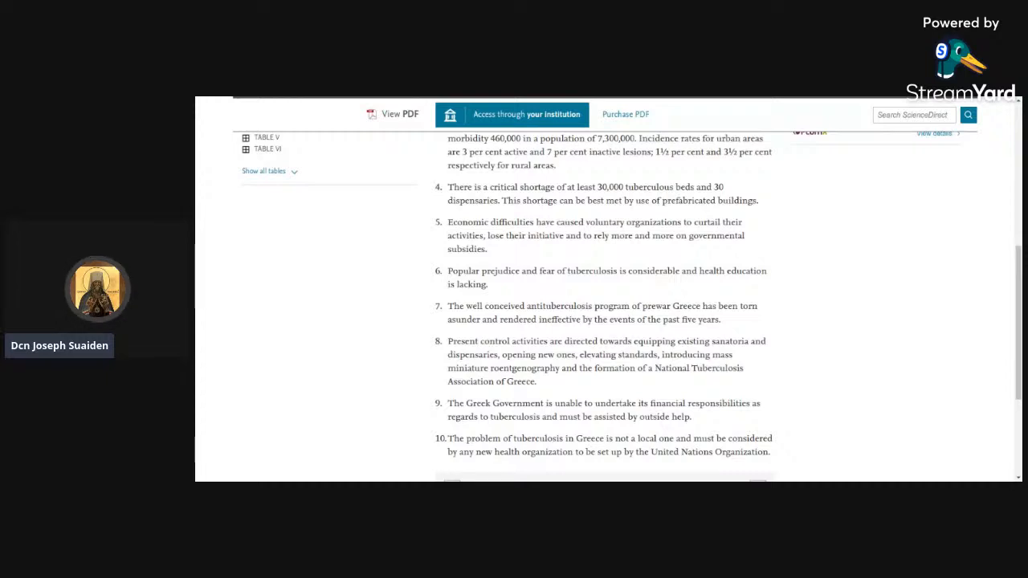
{"action": "scroll", "scroll_direction": "down", "scroll_amount": 3}
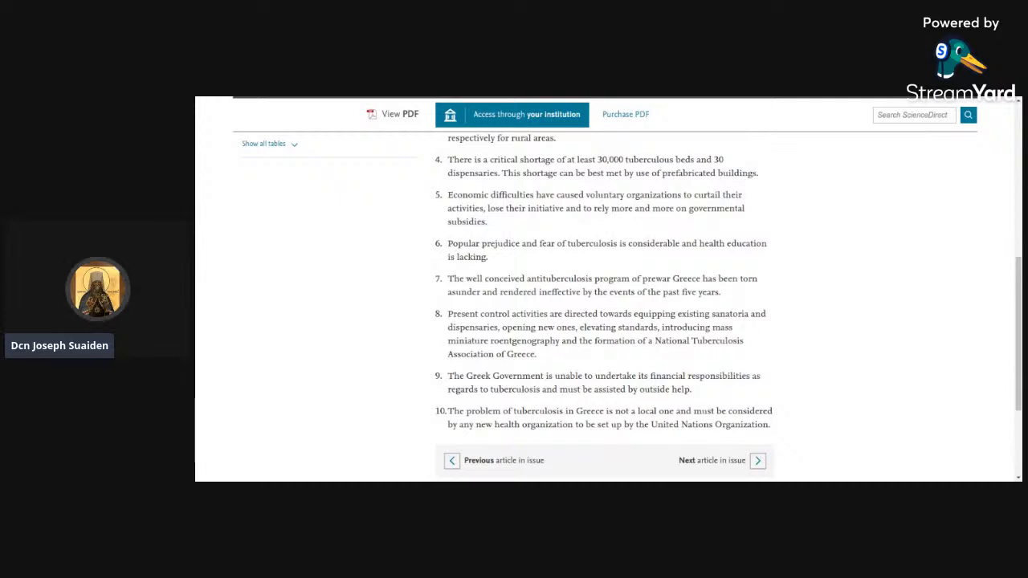
{"action": "scroll", "scroll_direction": "down", "scroll_amount": 3}
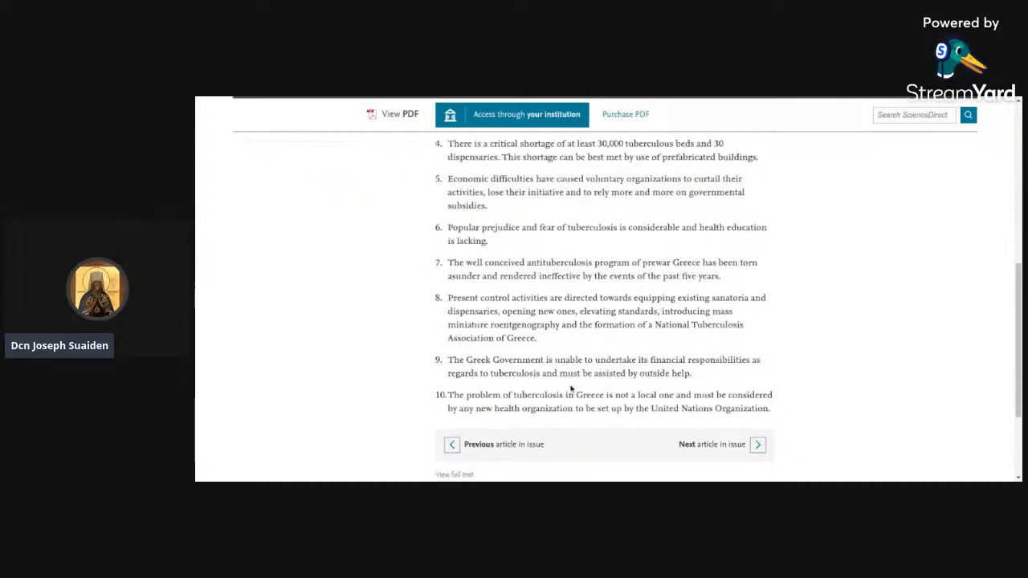
{"action": "scroll", "scroll_direction": "down", "scroll_amount": 3}
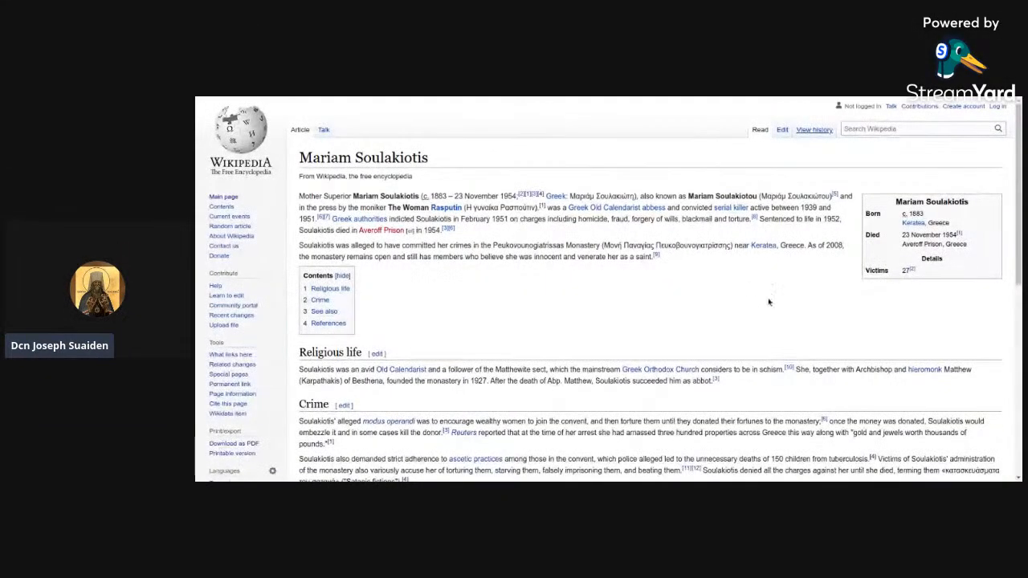
{"action": "mouse_move", "coordinate": [737, 248]}
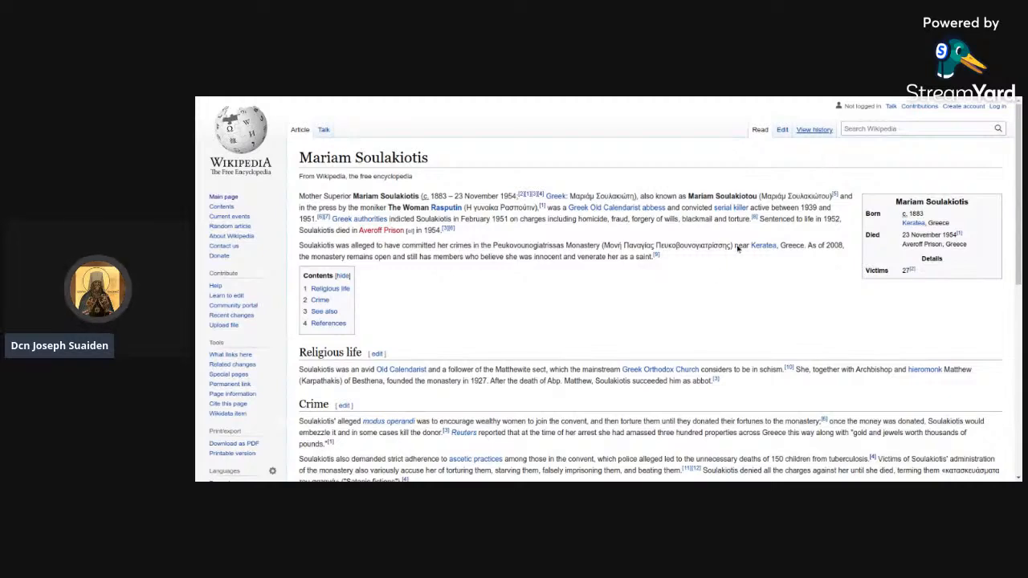
Show the Mariam Soulakiotis article's revision history scrolled down to its oldest 2019 edits.
{"action": "left_click", "coordinate": [813, 128]}
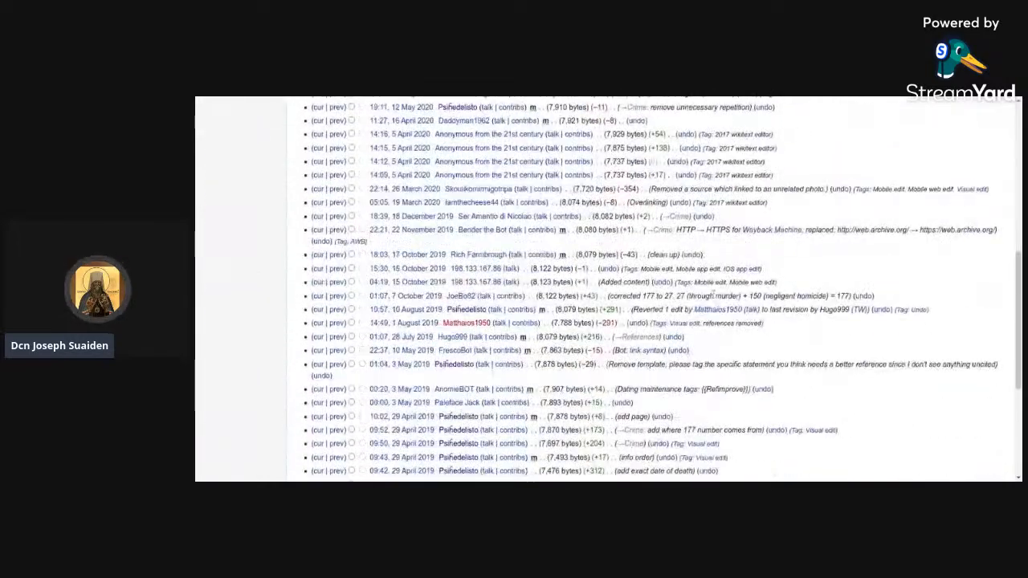
{"action": "scroll", "scroll_direction": "down", "scroll_amount": 3}
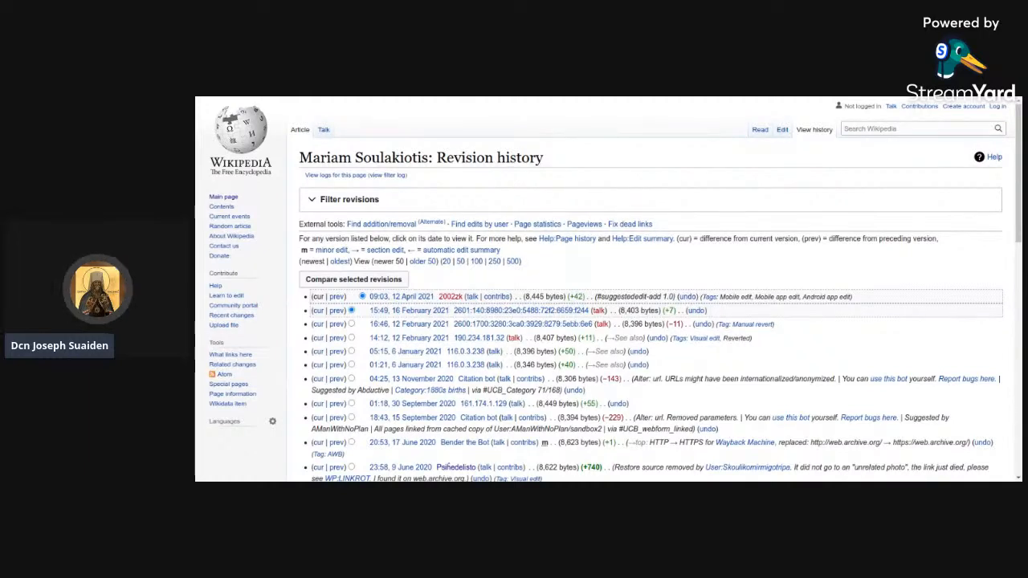
{"action": "mouse_move", "coordinate": [530, 141]}
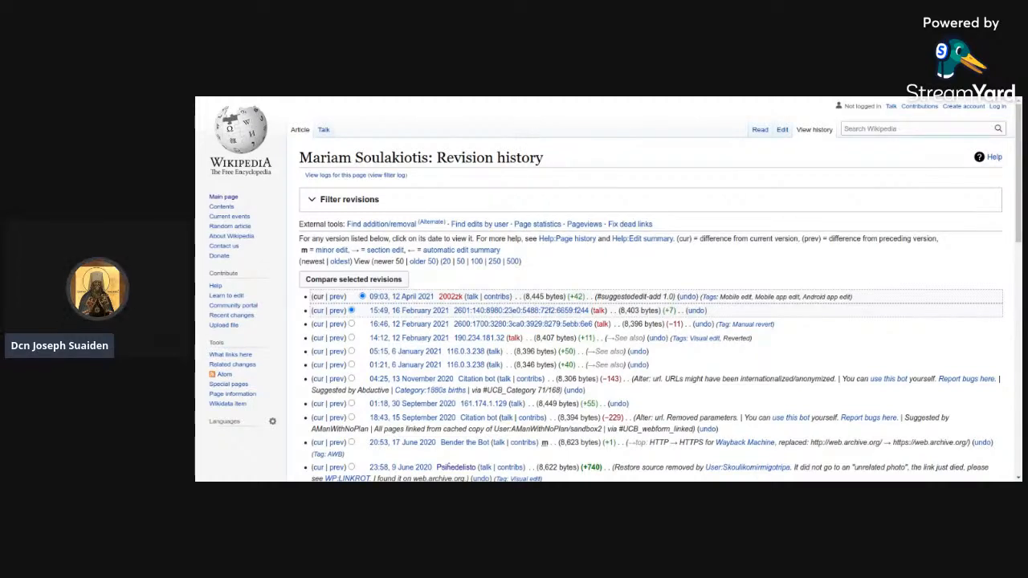
{"action": "mouse_move", "coordinate": [524, 98]}
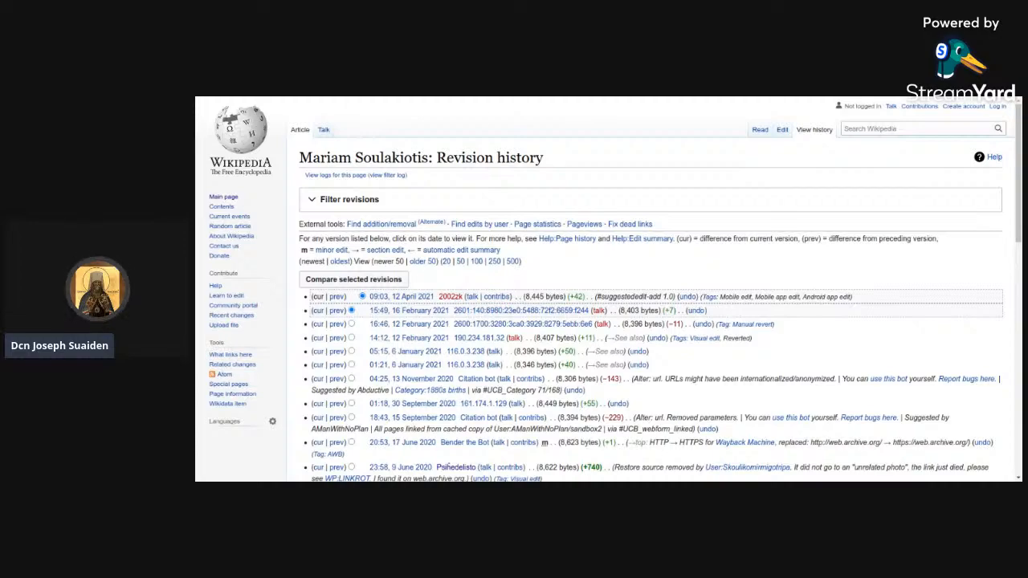
{"action": "scroll", "scroll_direction": "down", "scroll_amount": 3}
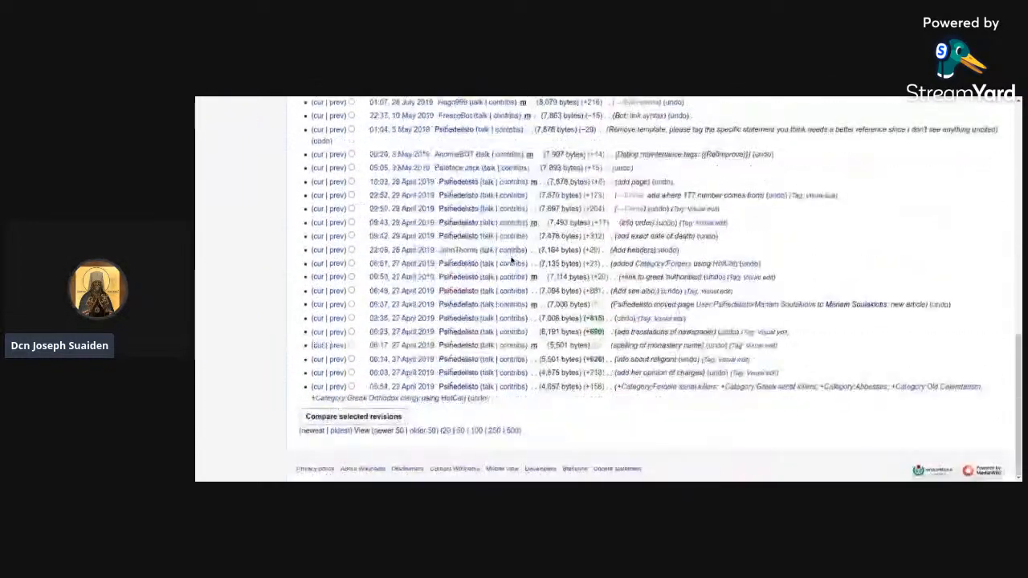